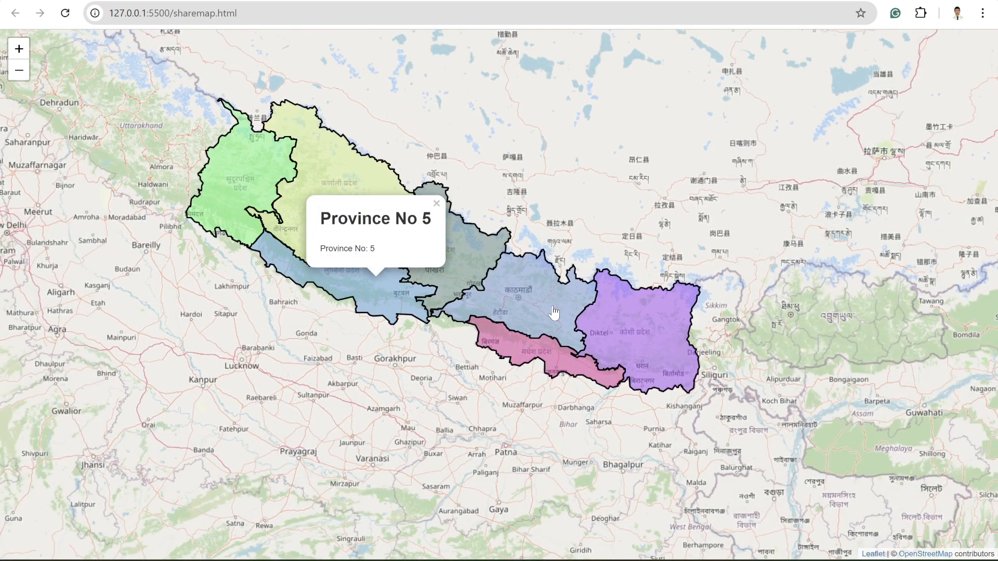
# Open the Gandaki Pradesh and Sudurpashchim Pradesh popups on the local Nepal map
pyautogui.click(614, 349)
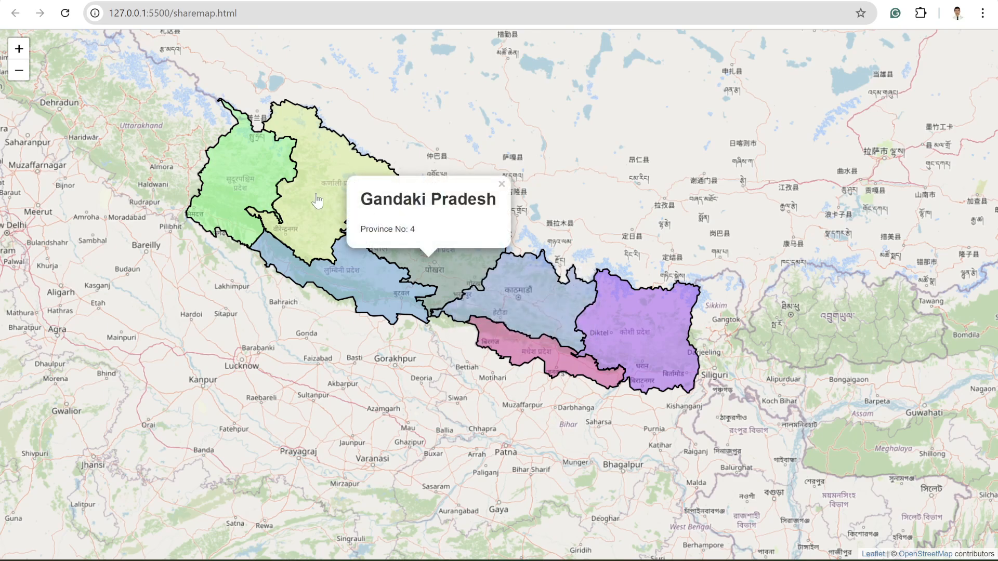
pyautogui.moveTo(235, 194)
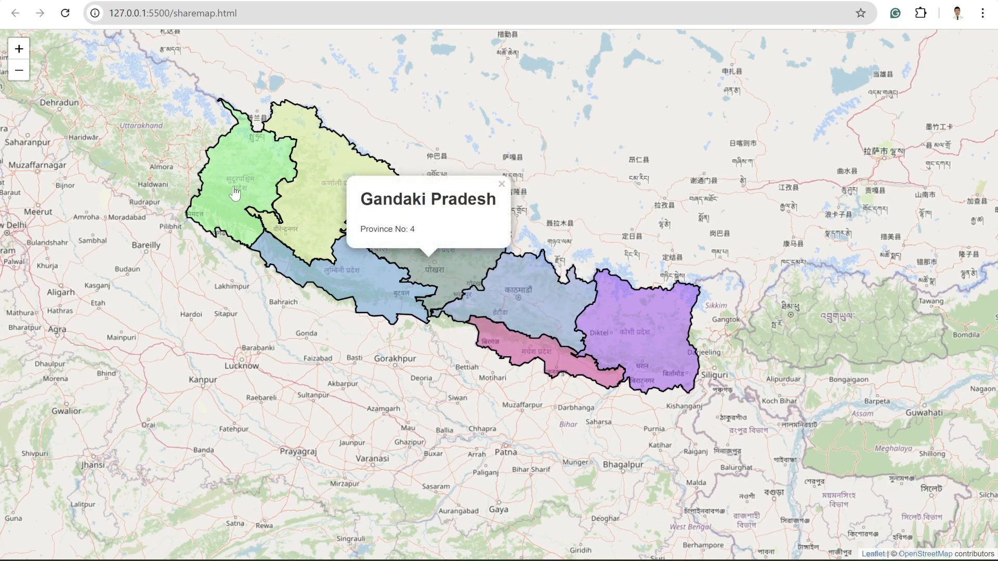
pyautogui.click(236, 191)
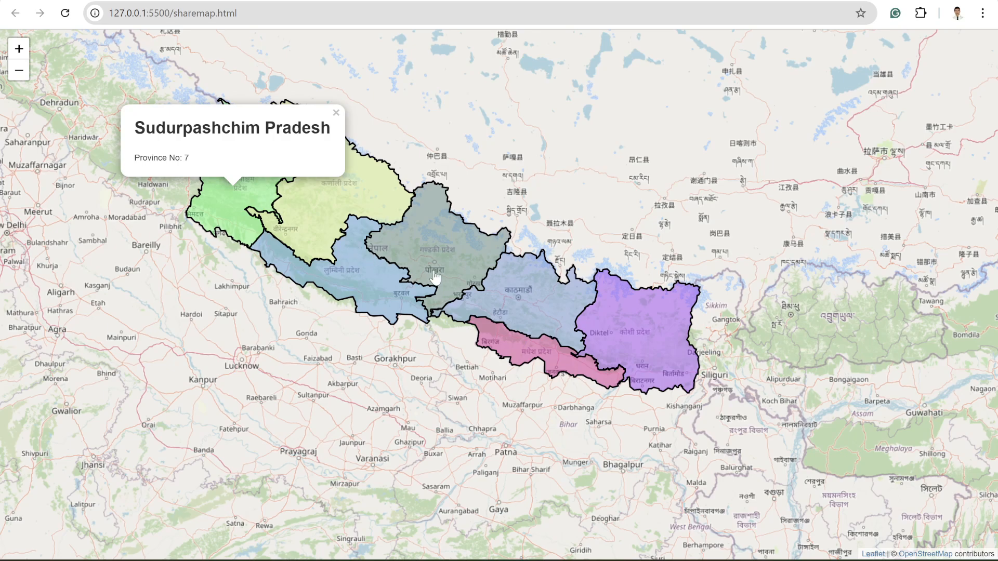
pyautogui.moveTo(649, 397)
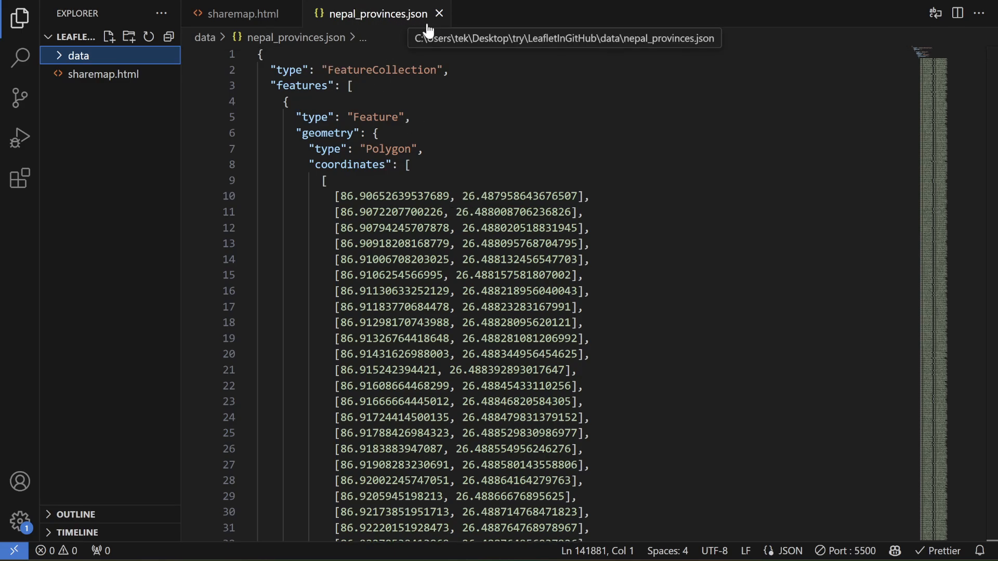
pyautogui.moveTo(301, 66)
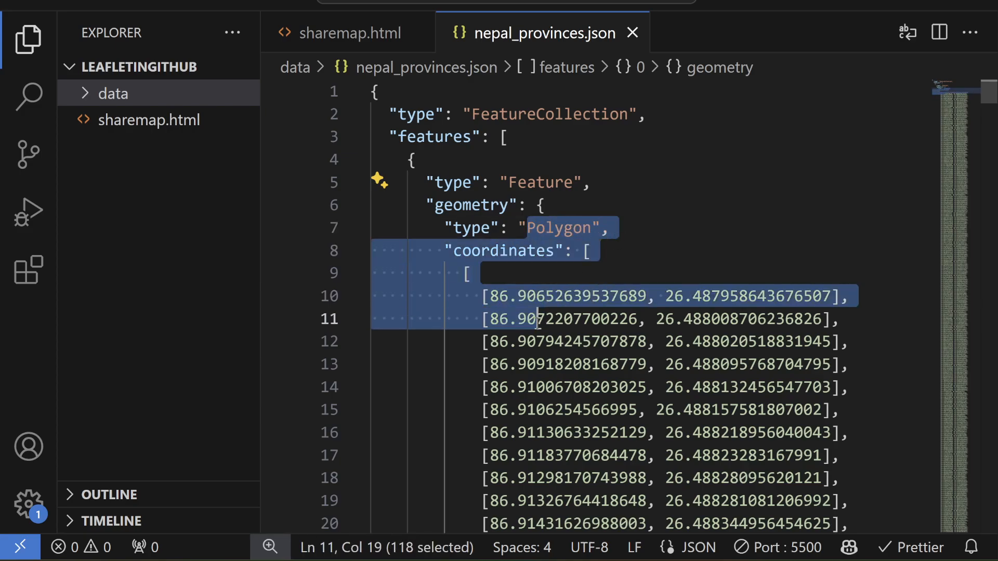
# Scroll through the province polygon coordinates in nepal_provinces.json
pyautogui.scroll(-3)
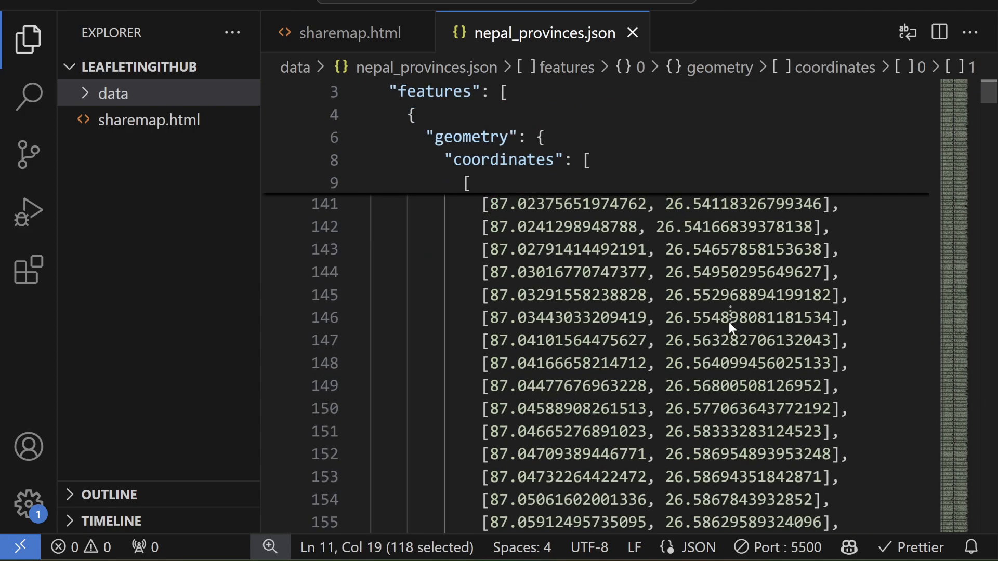
pyautogui.moveTo(630, 176)
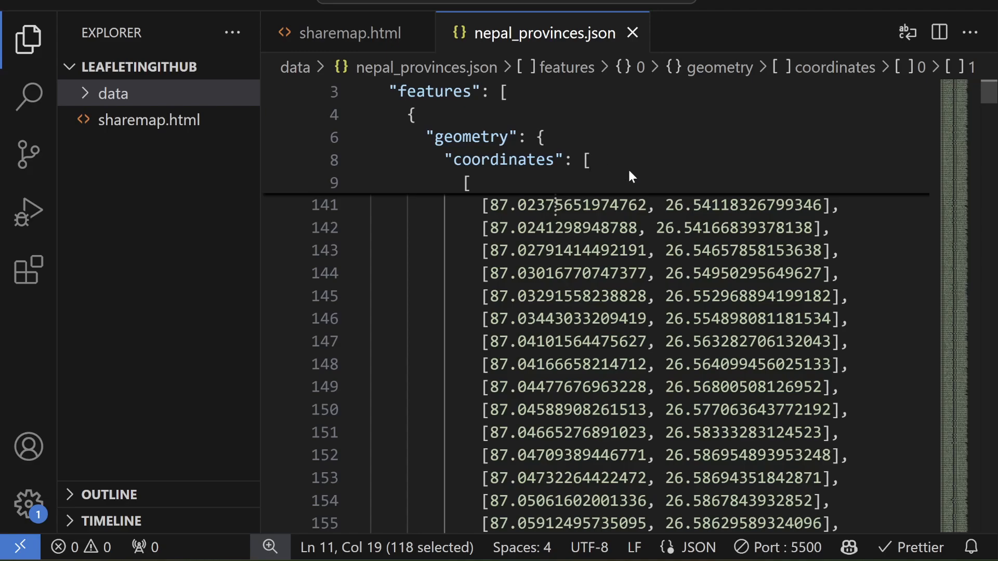
pyautogui.scroll(3)
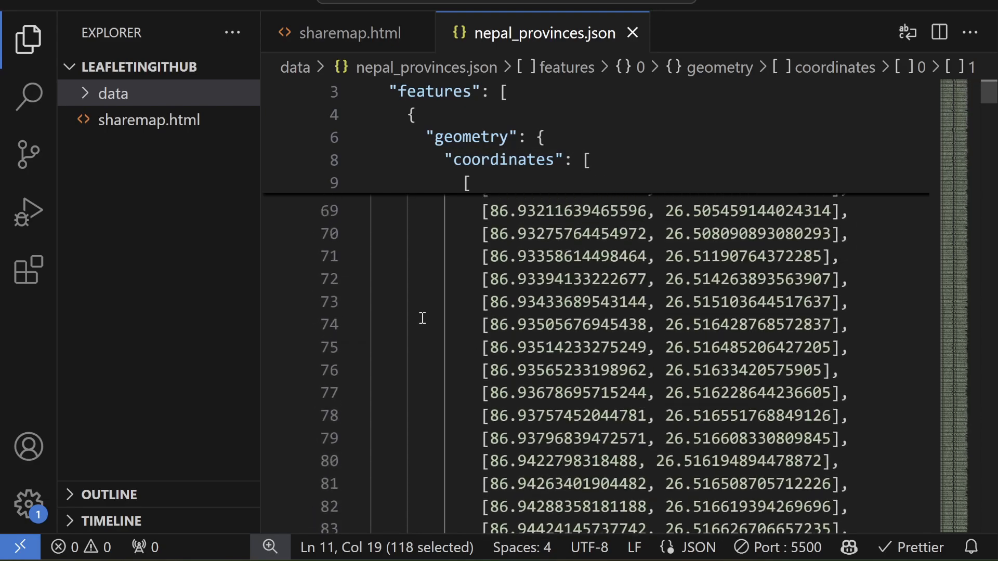
pyautogui.scroll(3)
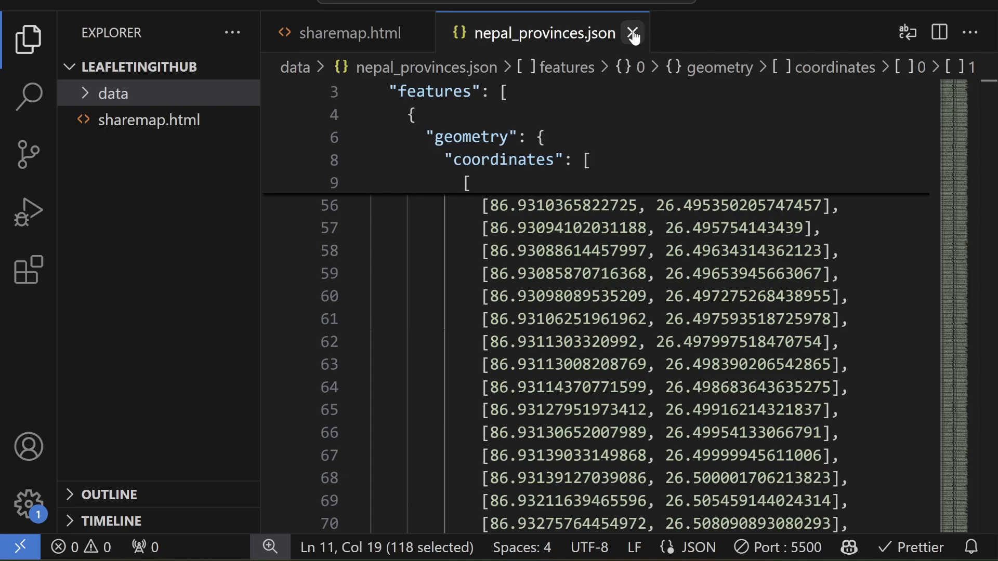
# Close nepal_provinces.json and review sharemap.html's Leaflet includes, title, CSS and map div
pyautogui.click(632, 33)
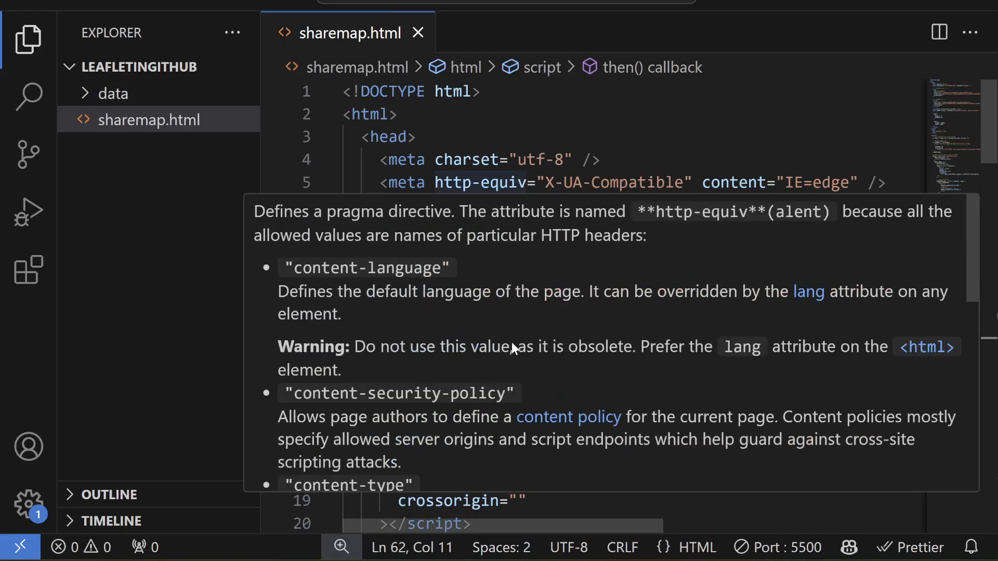
pyautogui.click(560, 136)
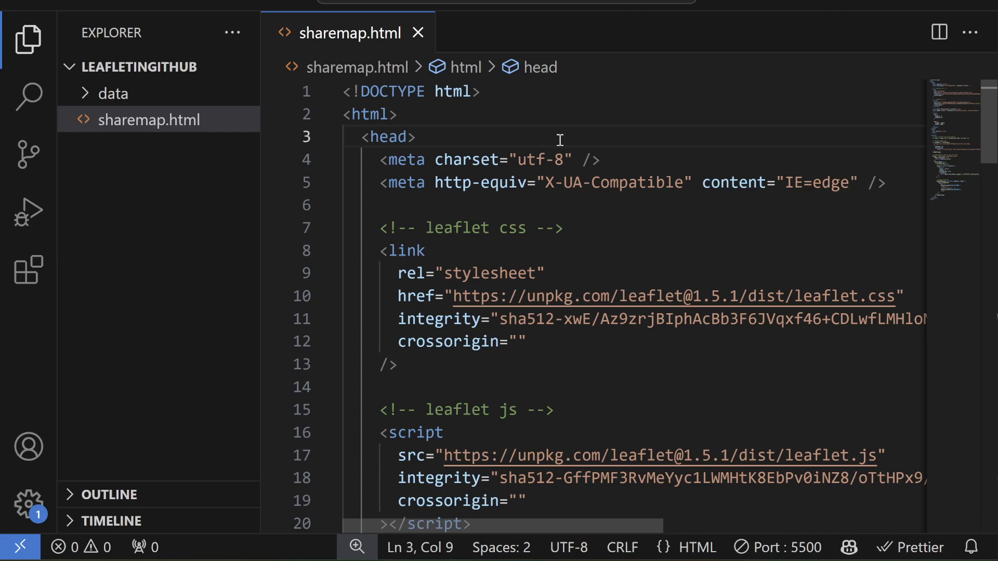
pyautogui.scroll(-3)
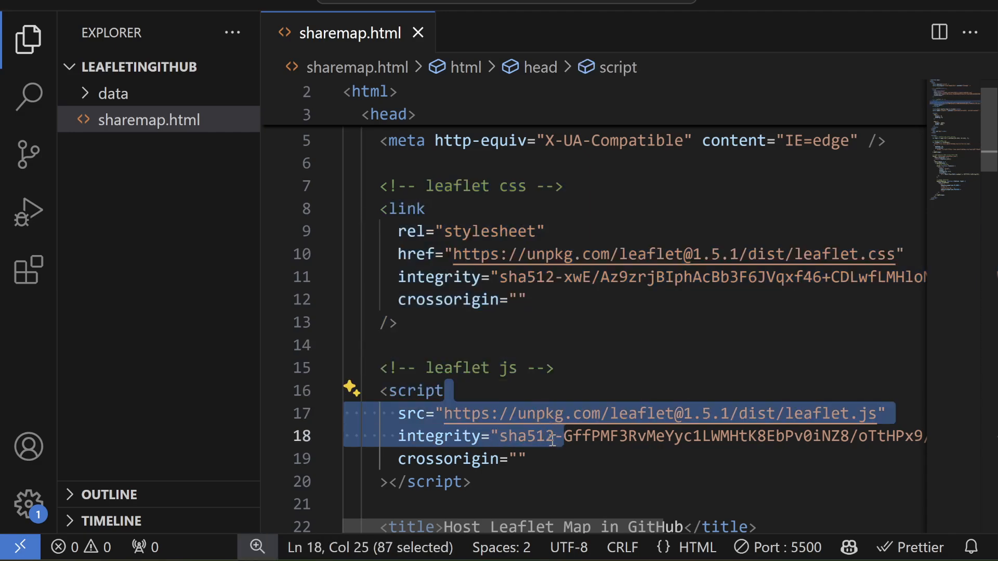
pyautogui.scroll(-3)
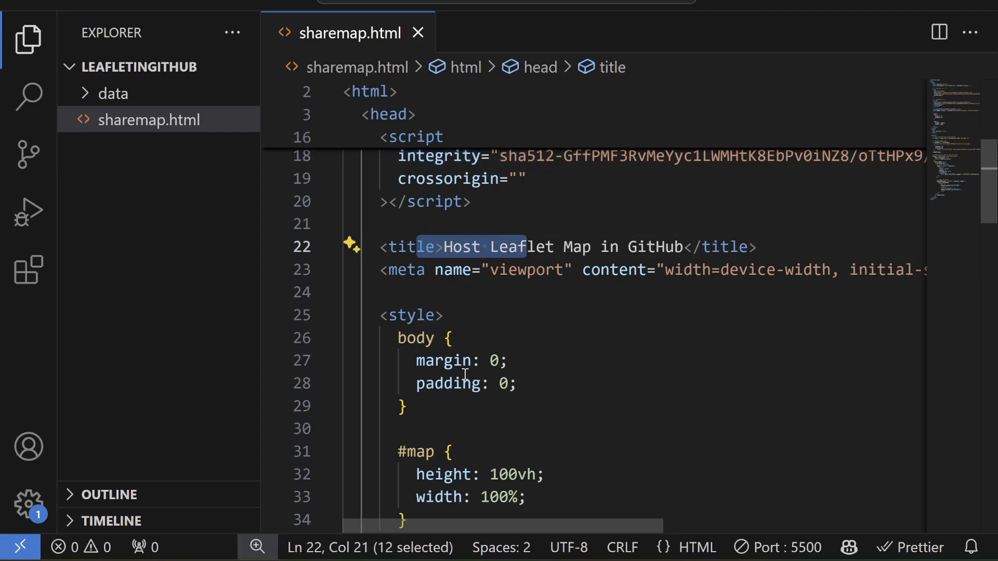
pyautogui.scroll(-3)
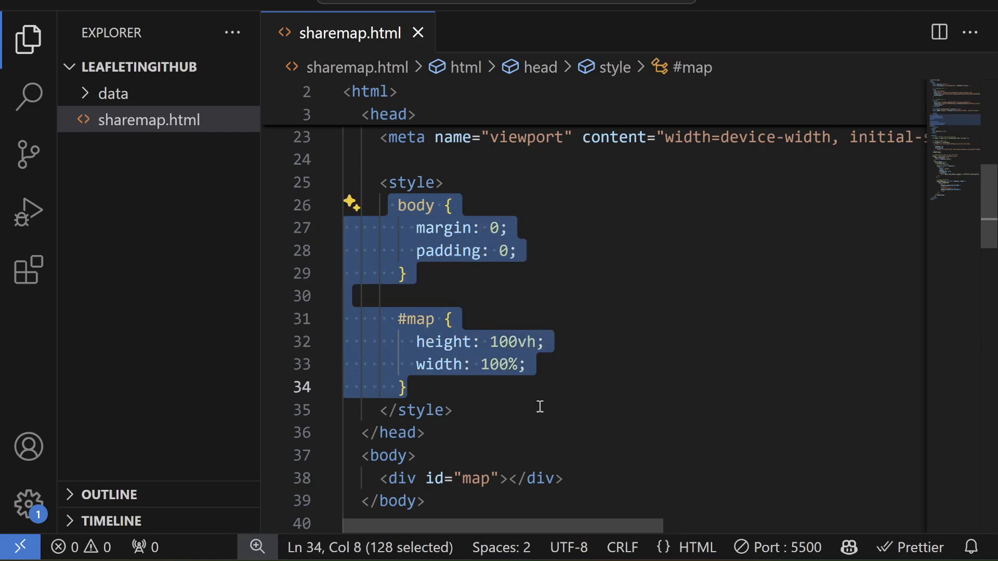
pyautogui.scroll(-3)
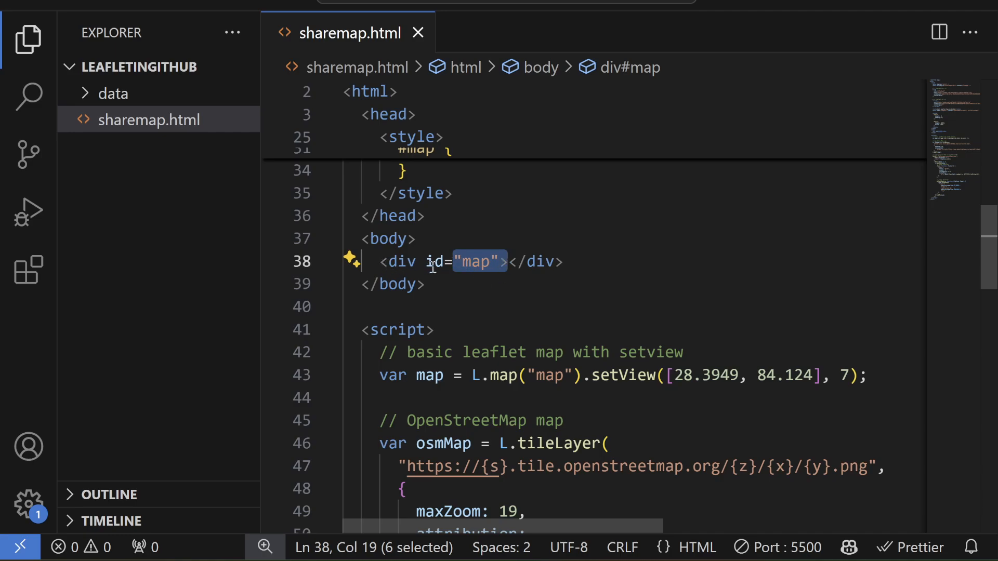
pyautogui.scroll(-3)
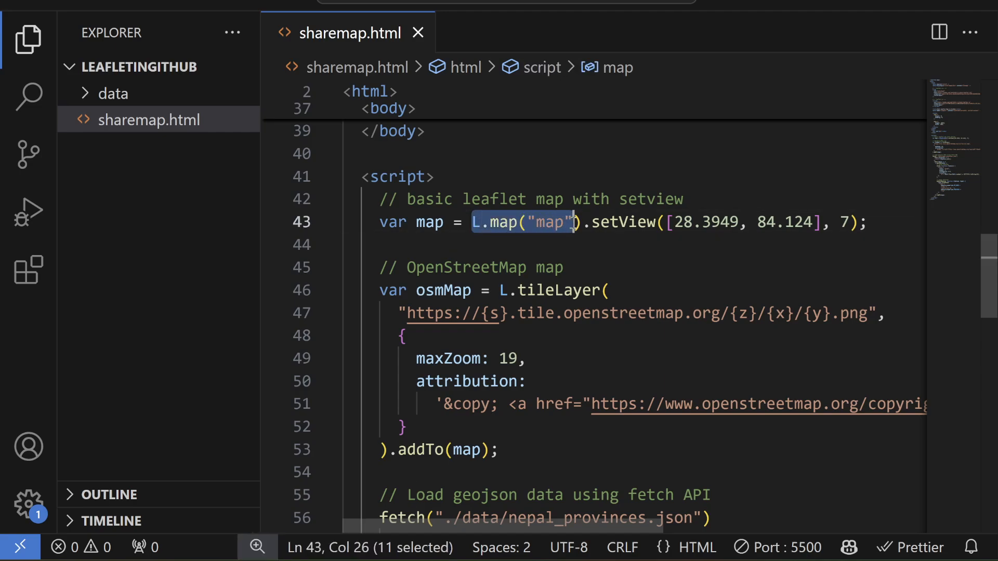
pyautogui.press('shift+Right')
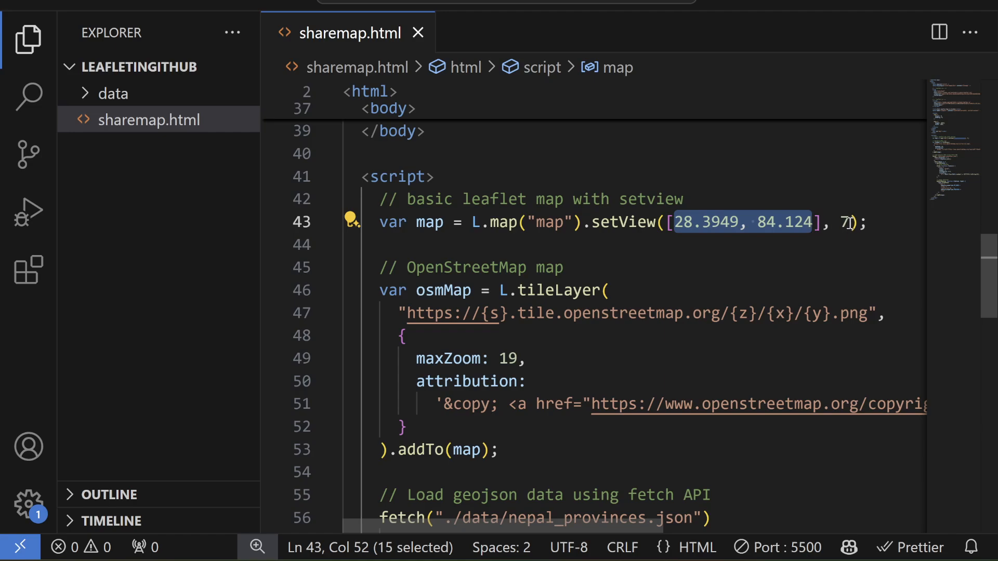
pyautogui.click(847, 222)
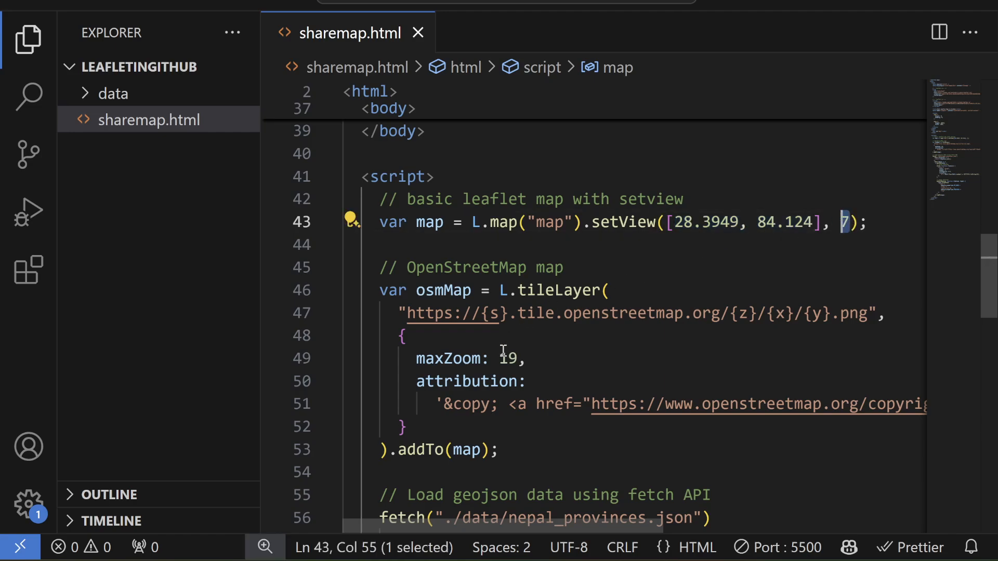
pyautogui.scroll(-3)
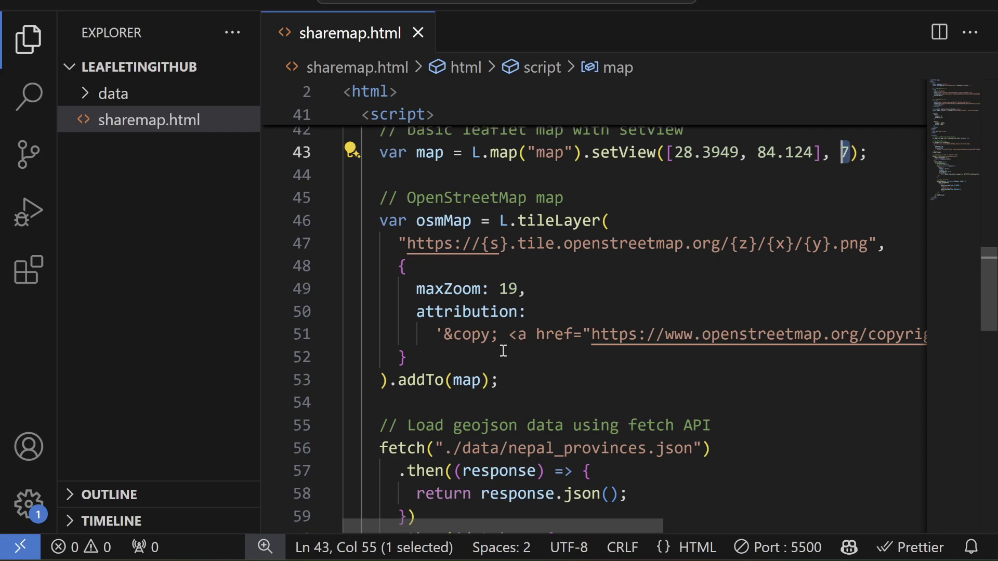
pyautogui.moveTo(410, 221)
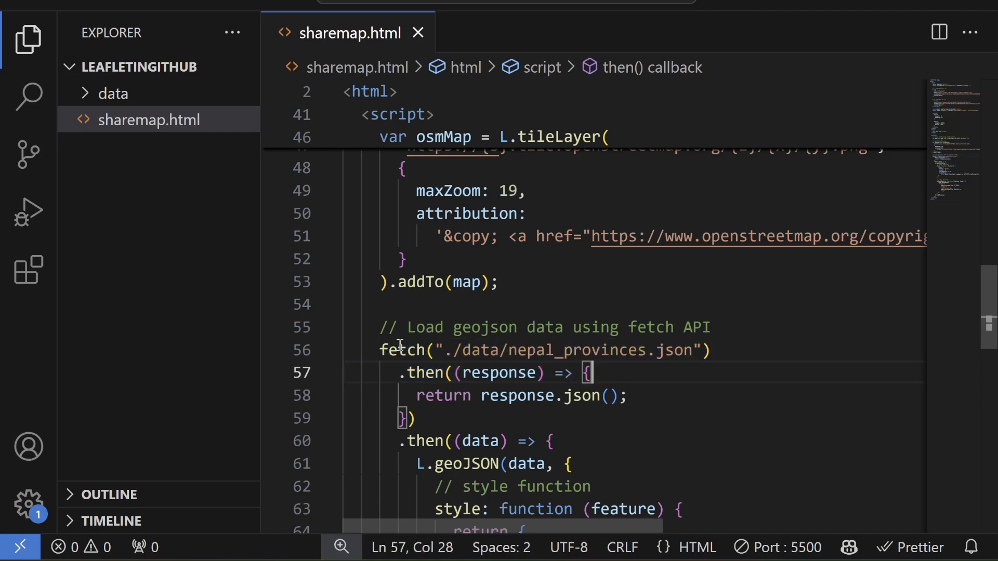
pyautogui.moveTo(732, 361)
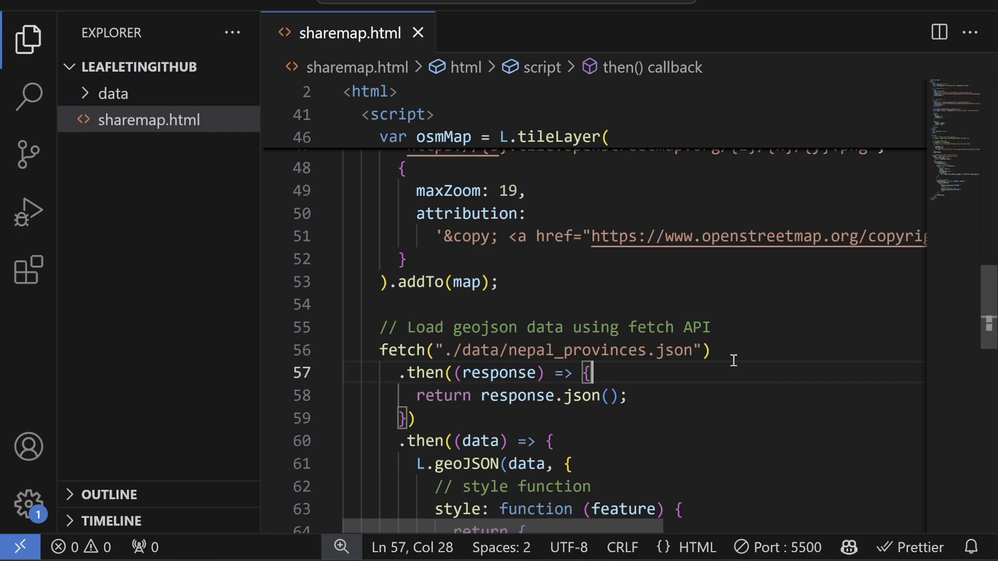
pyautogui.scroll(-3)
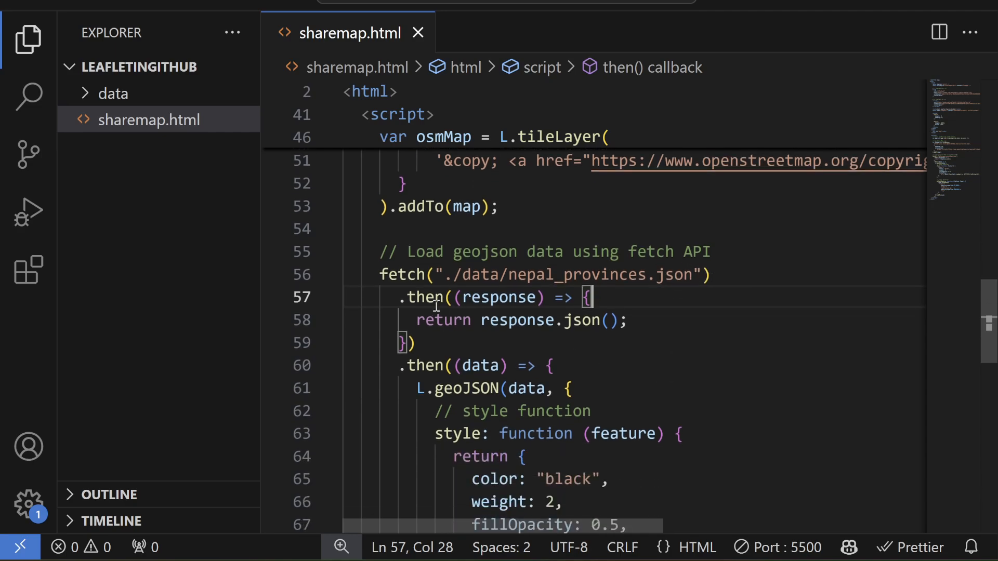
pyautogui.moveTo(595, 379)
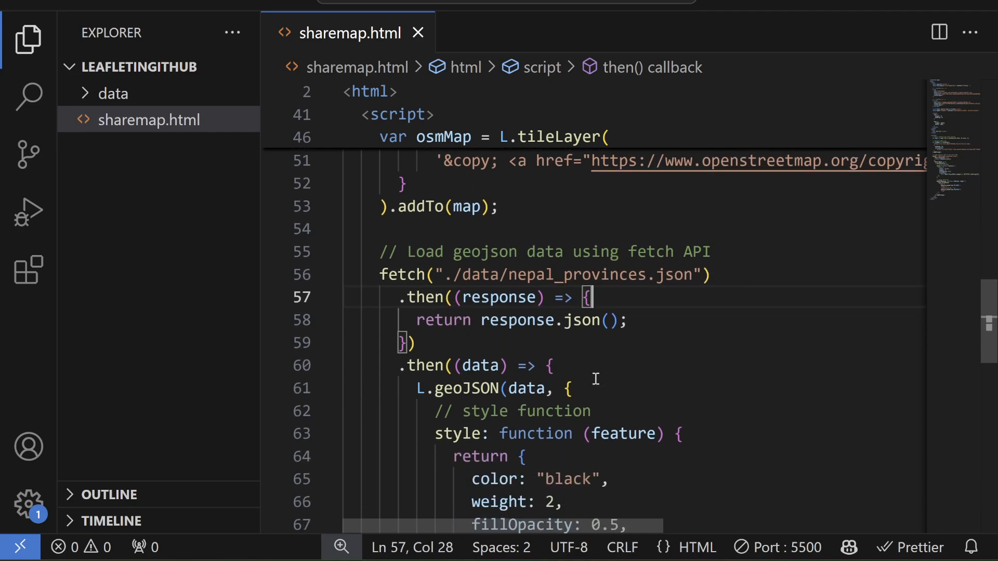
pyautogui.scroll(-3)
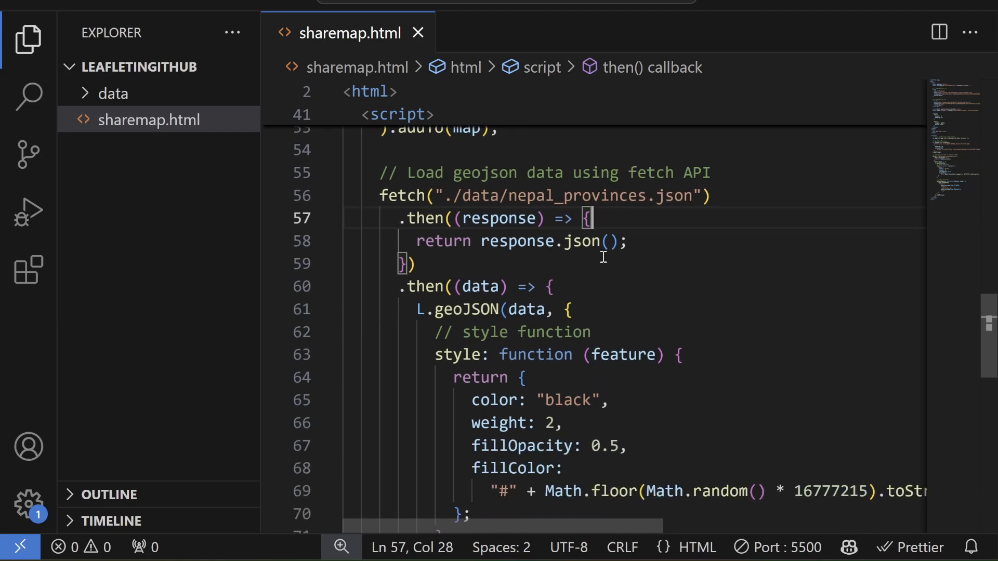
pyautogui.moveTo(575, 287)
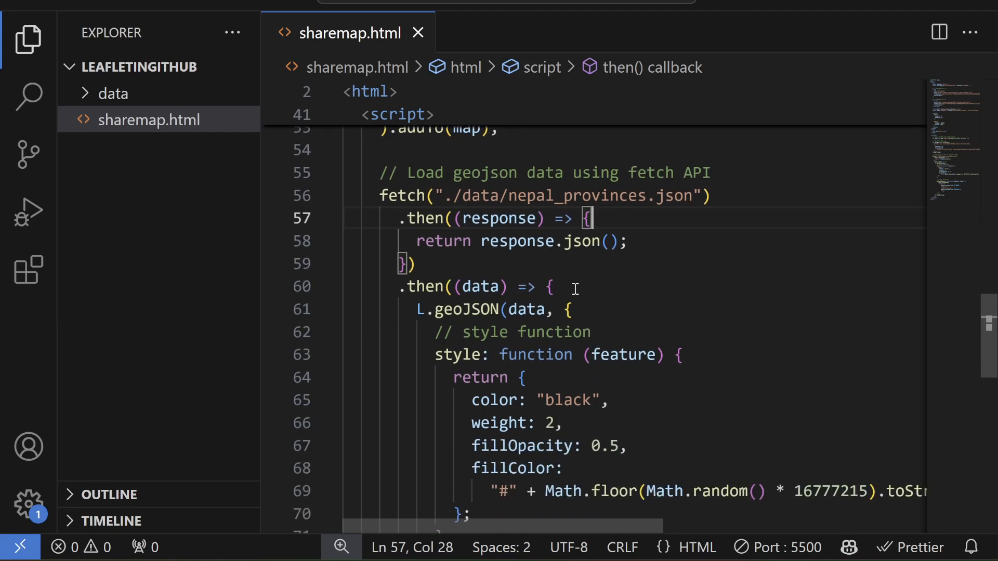
pyautogui.moveTo(510, 309)
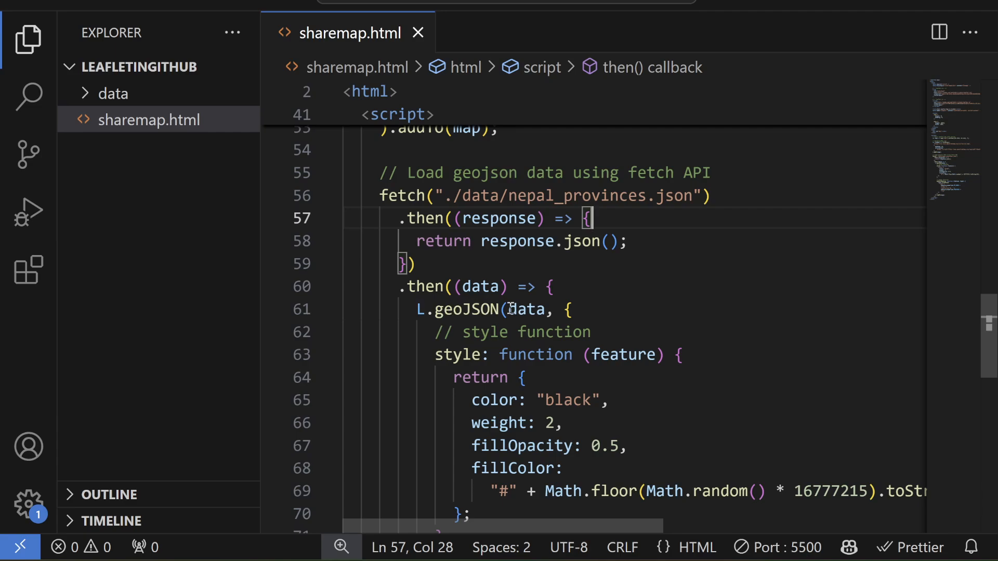
# Review the style and onEachFeature popup code, then search extensions for 'live'
pyautogui.scroll(-3)
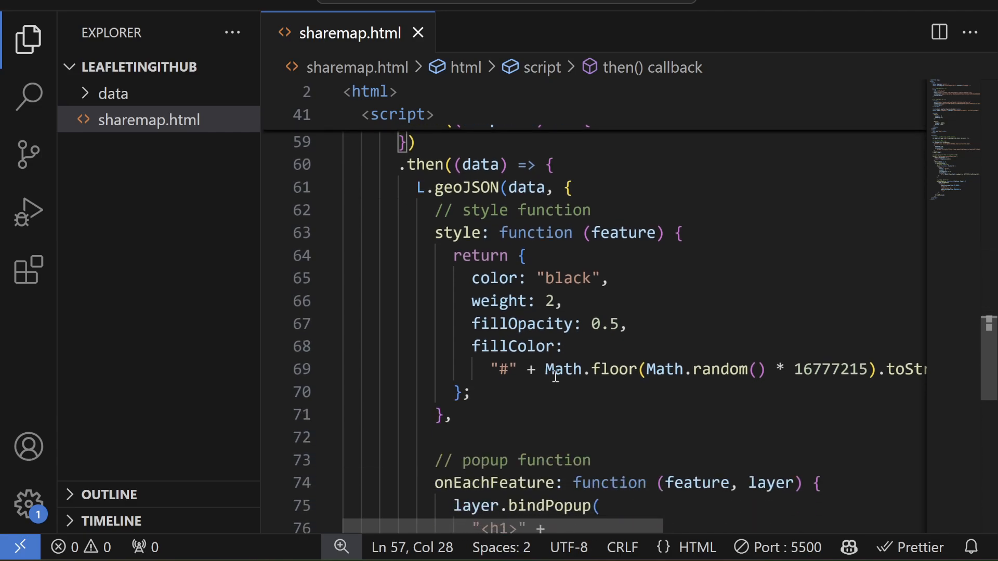
pyautogui.click(428, 233)
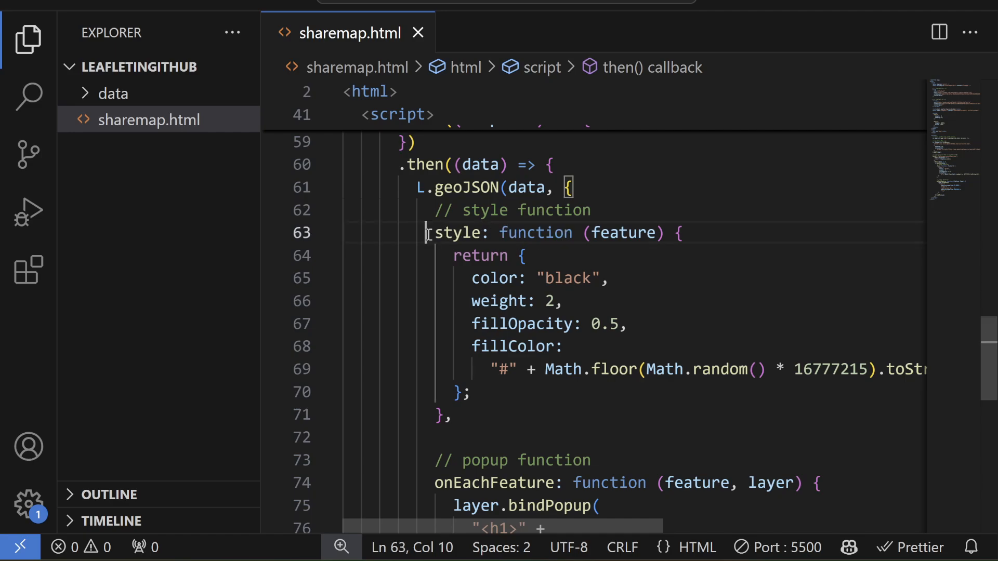
pyautogui.click(563, 346)
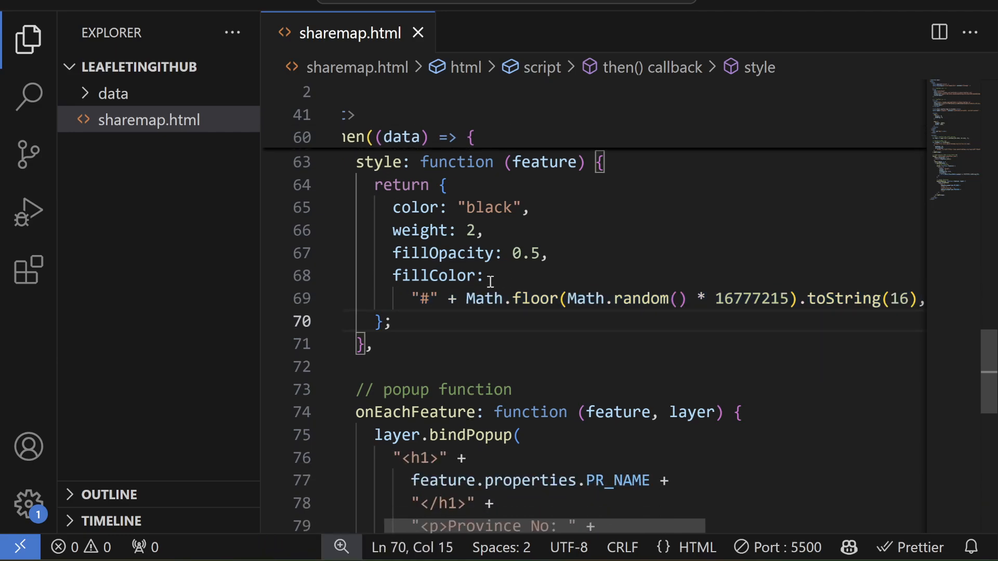
pyautogui.scroll(-3)
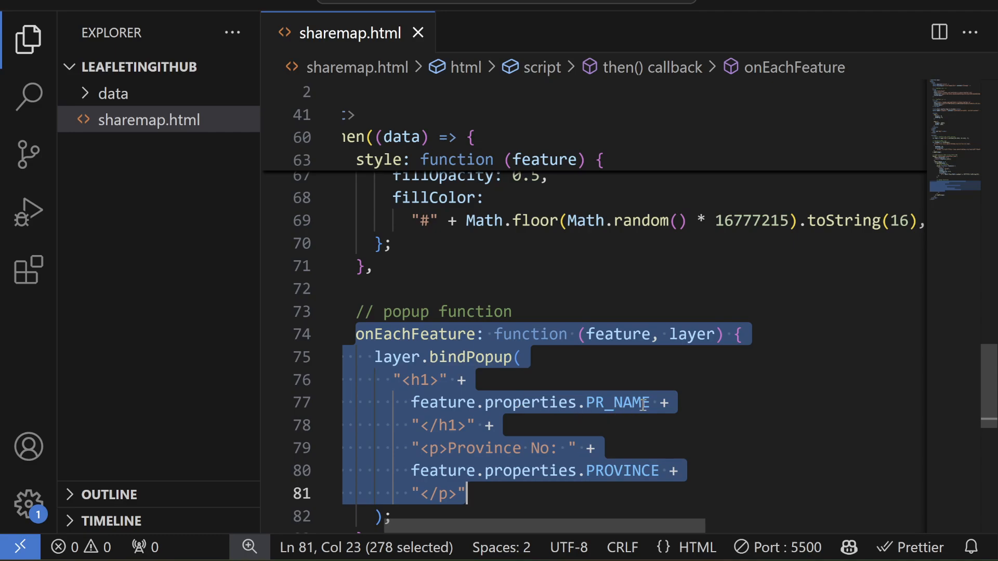
pyautogui.moveTo(655, 403)
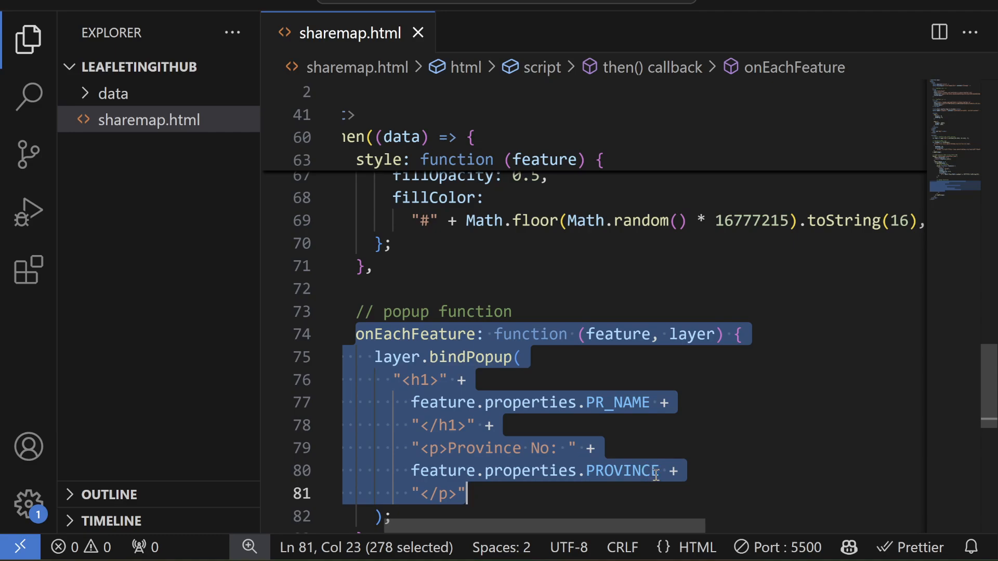
pyautogui.scroll(-3)
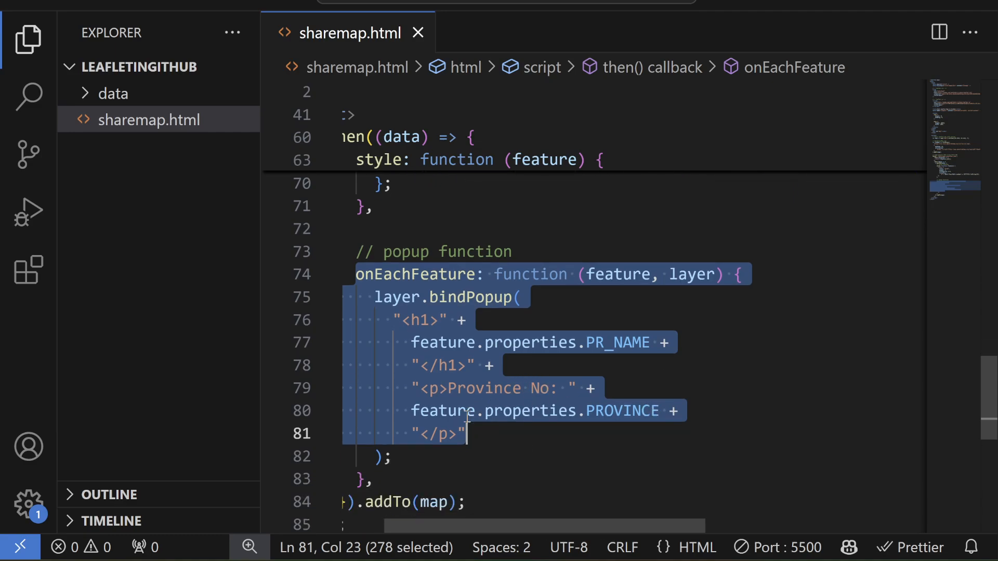
pyautogui.scroll(-3)
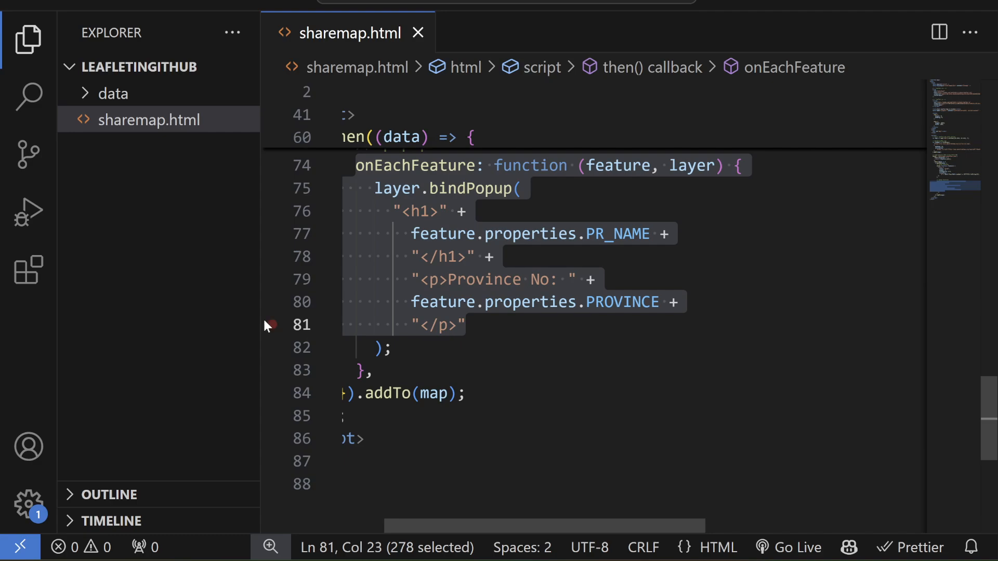
pyautogui.click(28, 269)
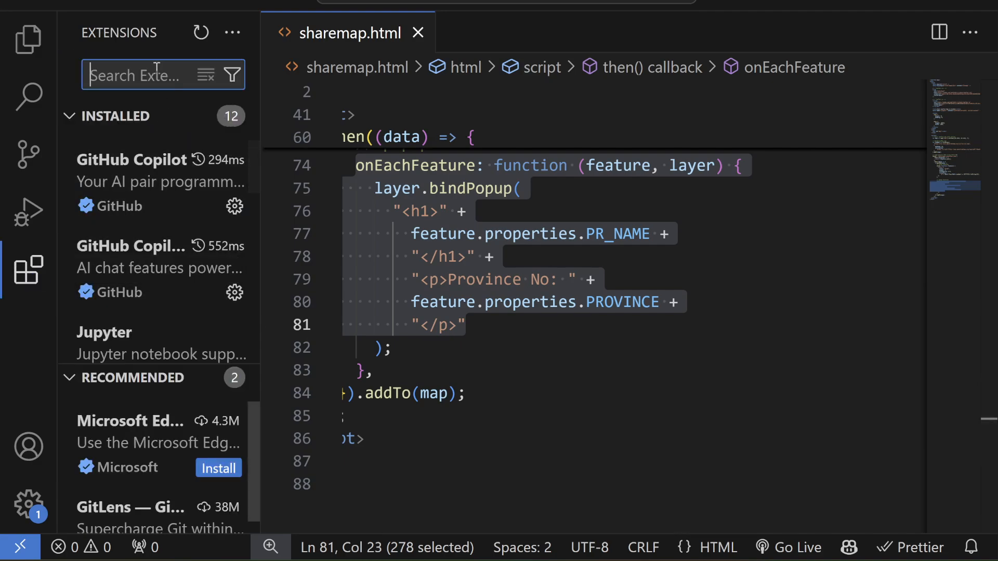
pyautogui.write('live')
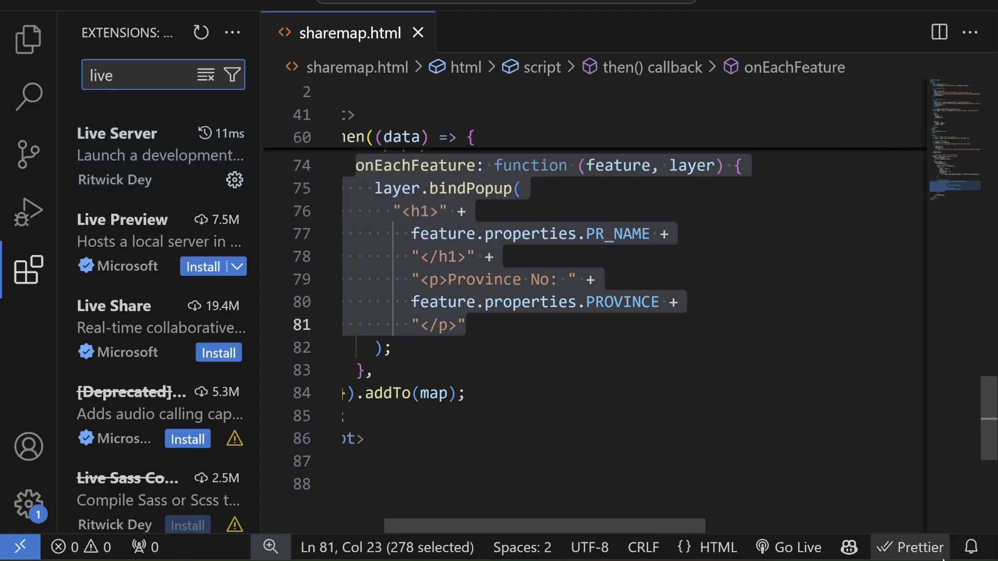
# Serve the map with Go Live and show the Province No 5 popup in Chrome
pyautogui.click(788, 548)
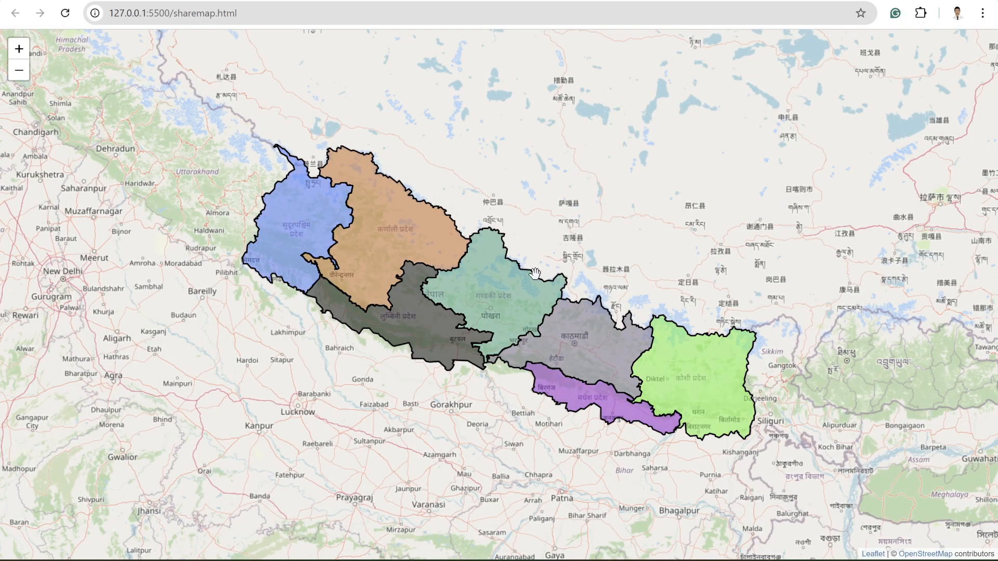
pyautogui.click(422, 260)
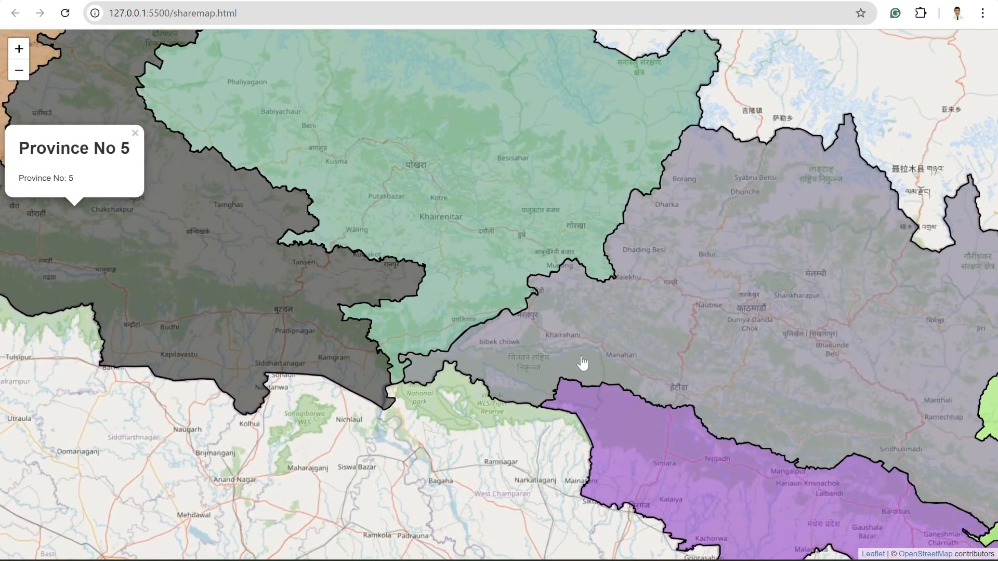
pyautogui.click(19, 70)
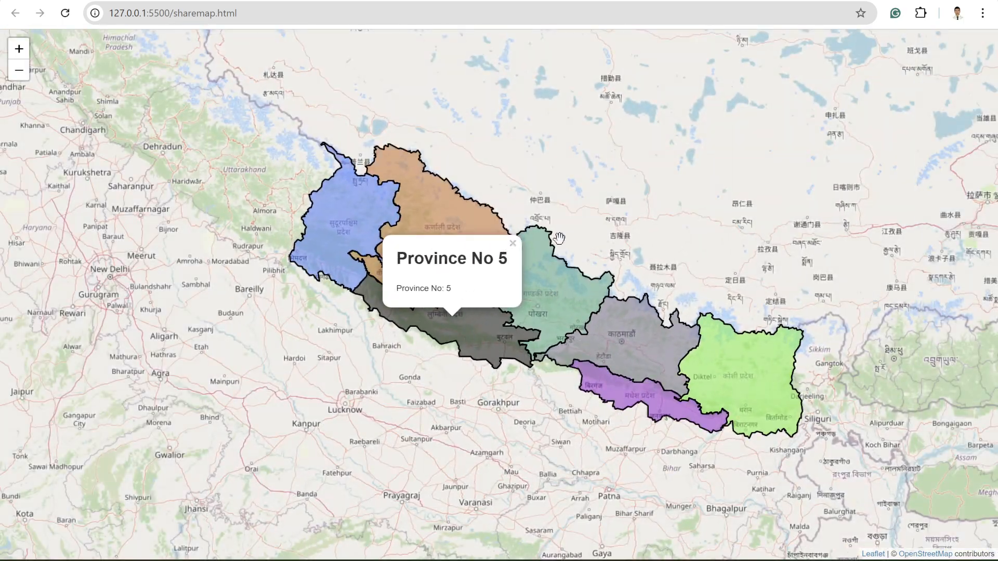
pyautogui.moveTo(690, 375)
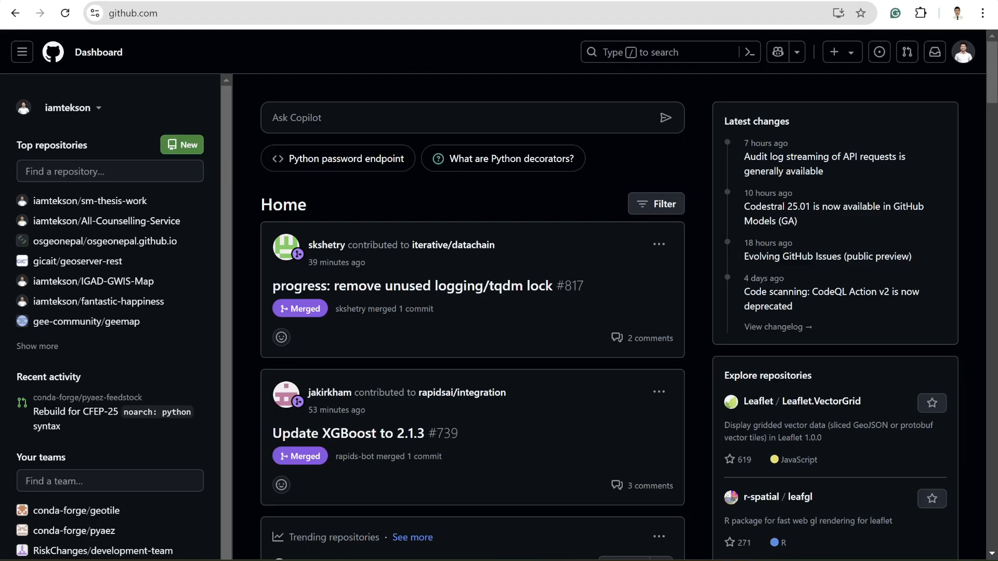
pyautogui.moveTo(710, 97)
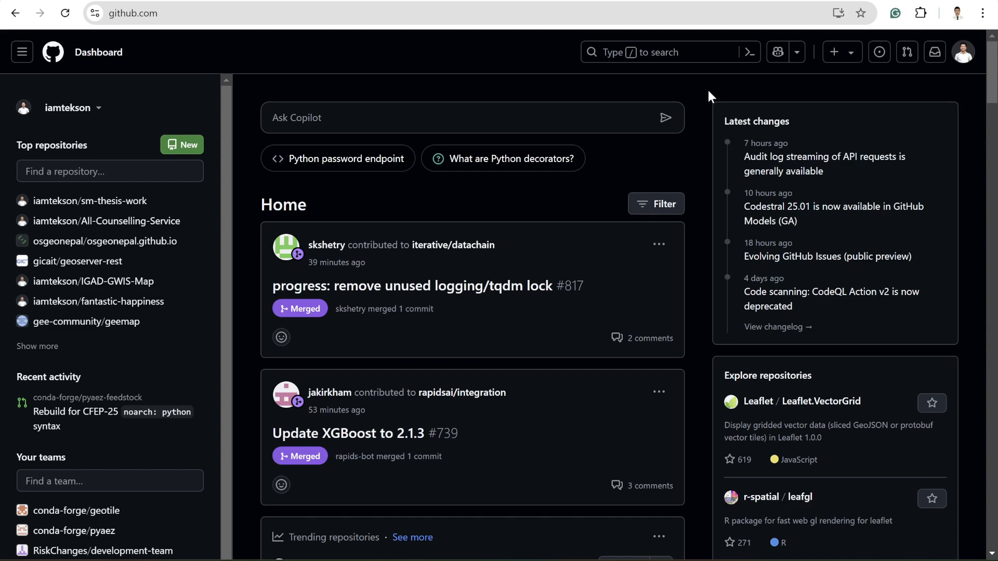
pyautogui.moveTo(851, 60)
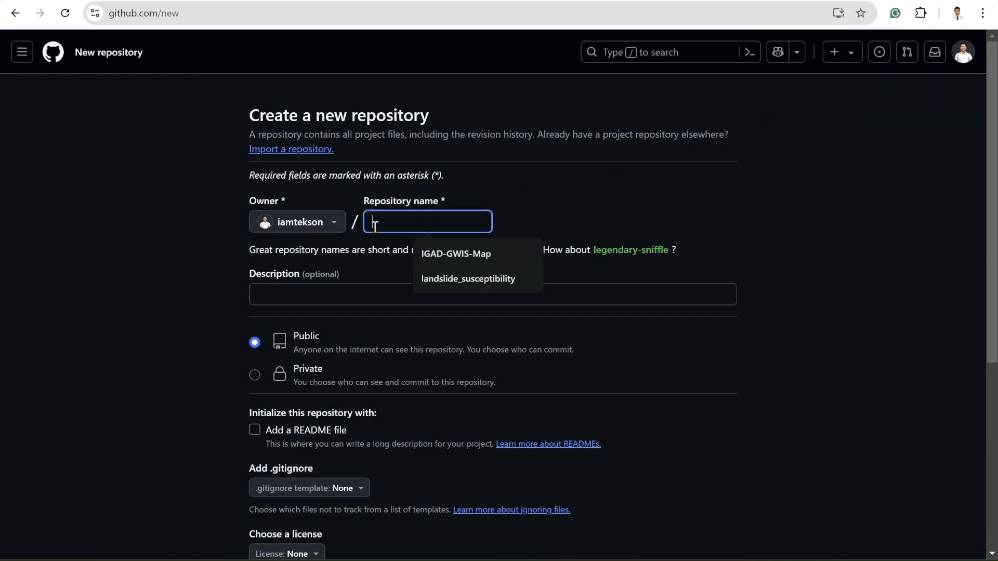
# Name the new repository nepal-provinces, make it Private, and create it
pyautogui.write('nepal')
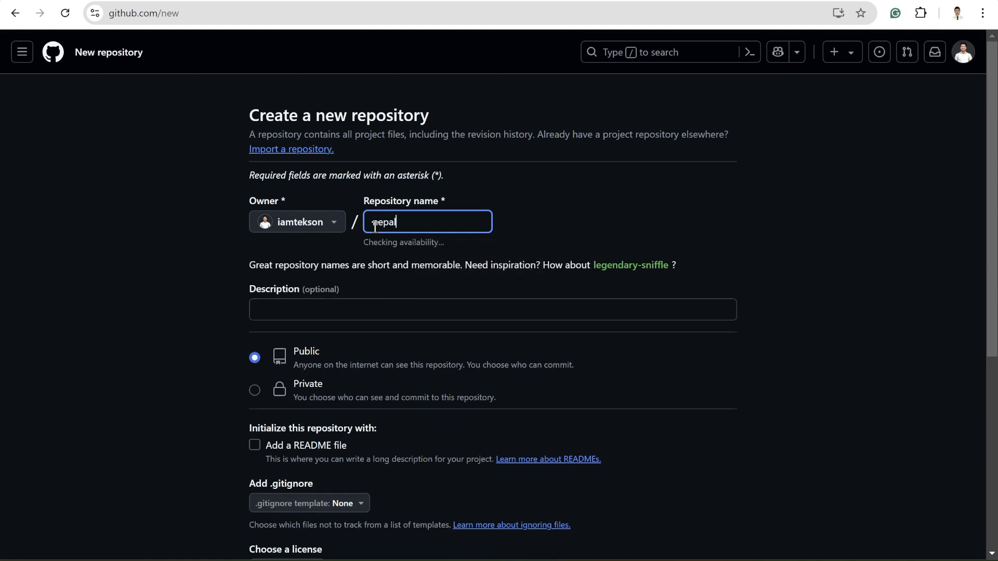
pyautogui.write('-')
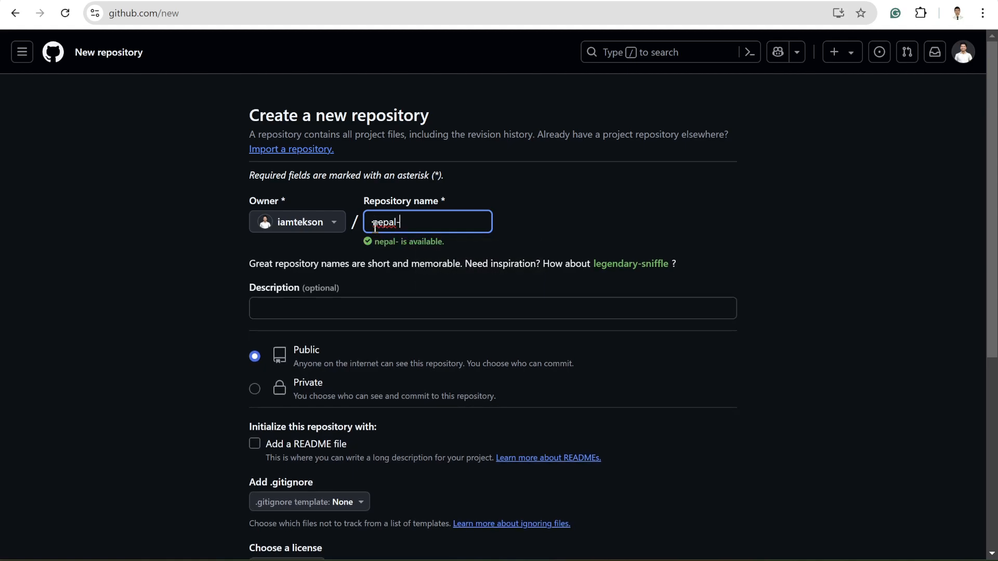
pyautogui.write('province')
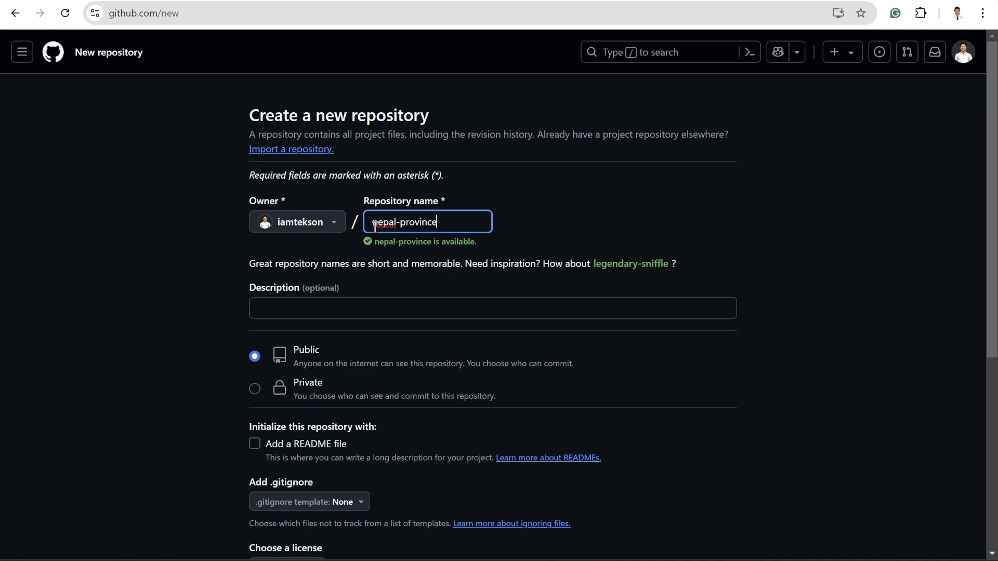
pyautogui.moveTo(463, 243)
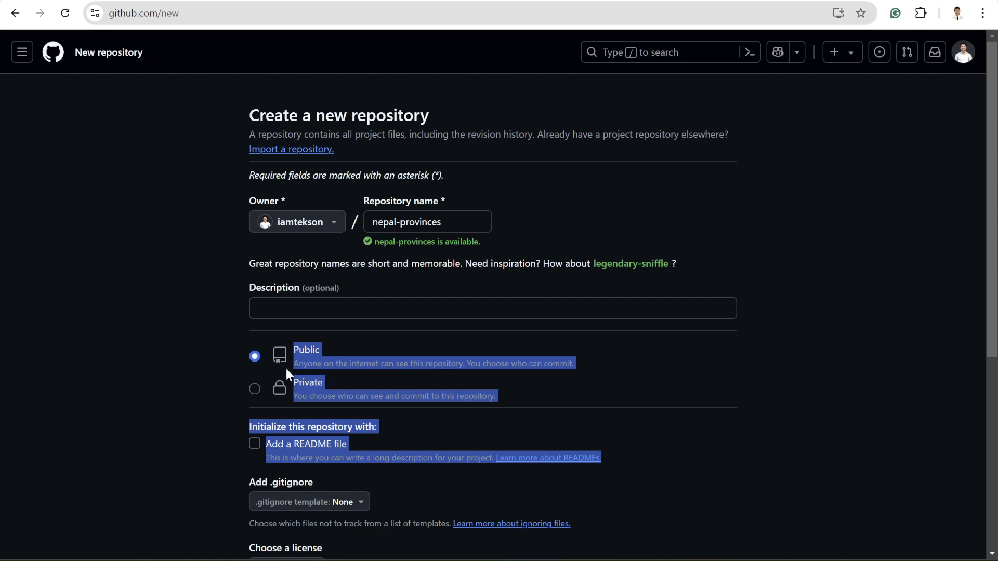
pyautogui.click(254, 388)
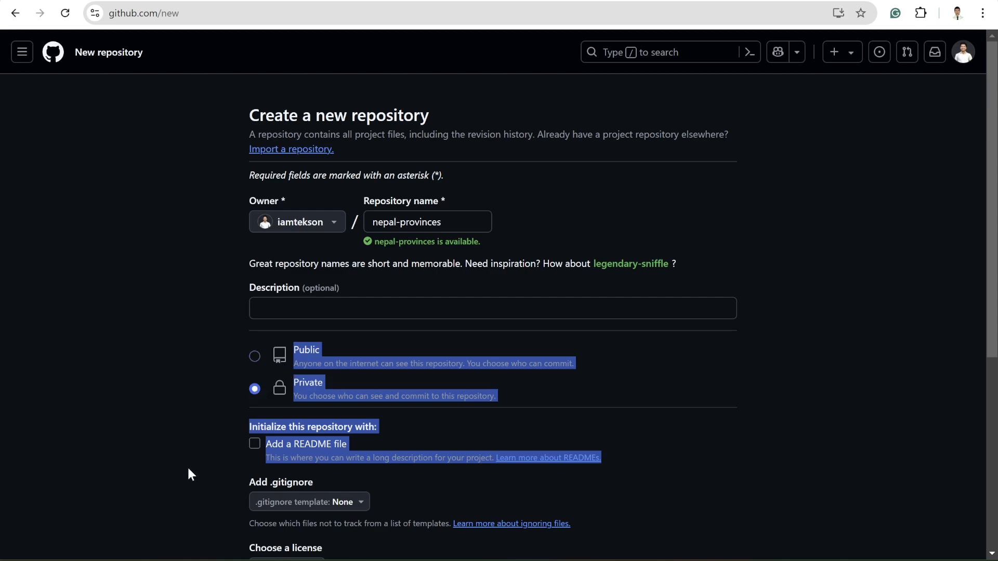
pyautogui.scroll(-3)
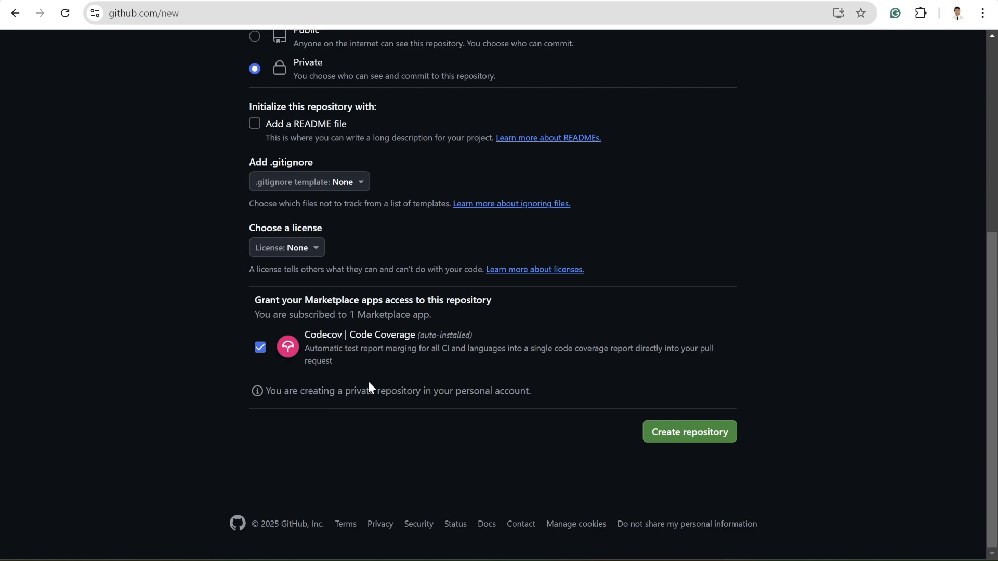
pyautogui.click(689, 431)
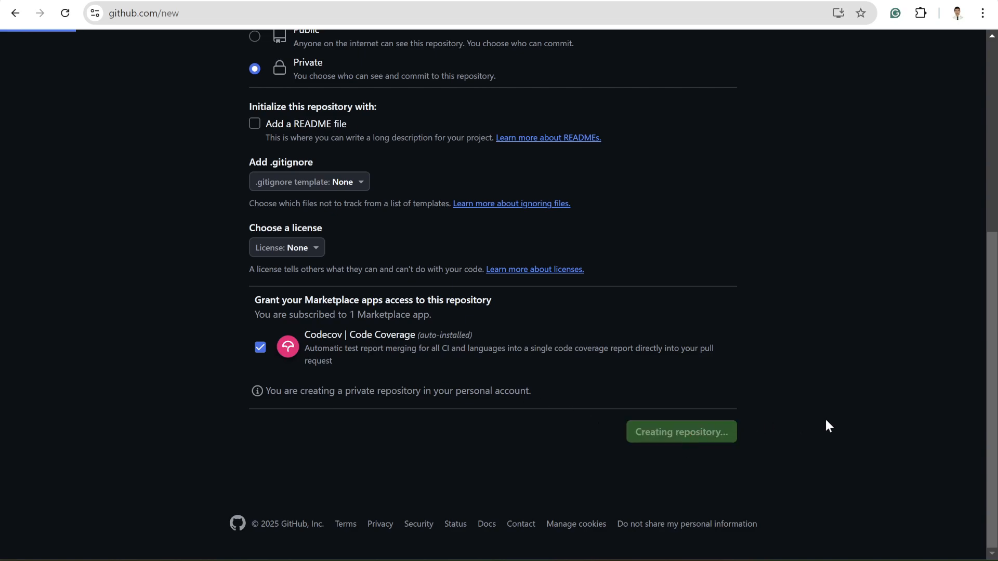
pyautogui.click(681, 432)
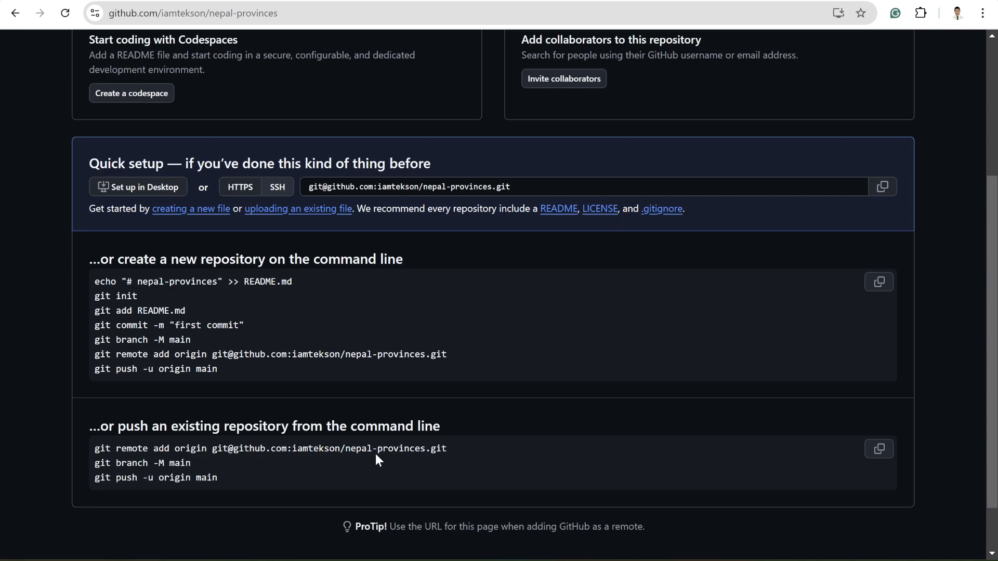
pyautogui.moveTo(145, 281)
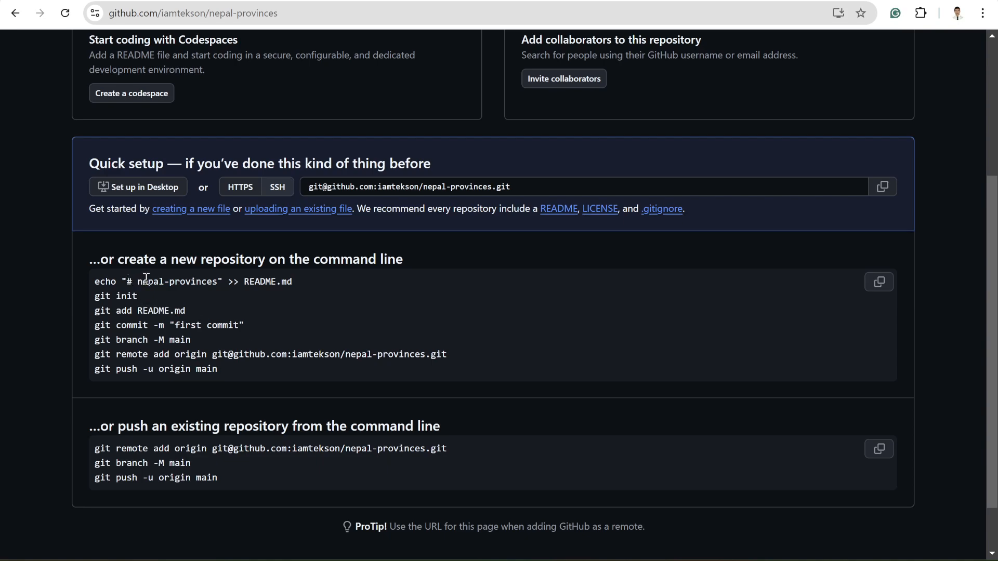
pyautogui.moveTo(282, 316)
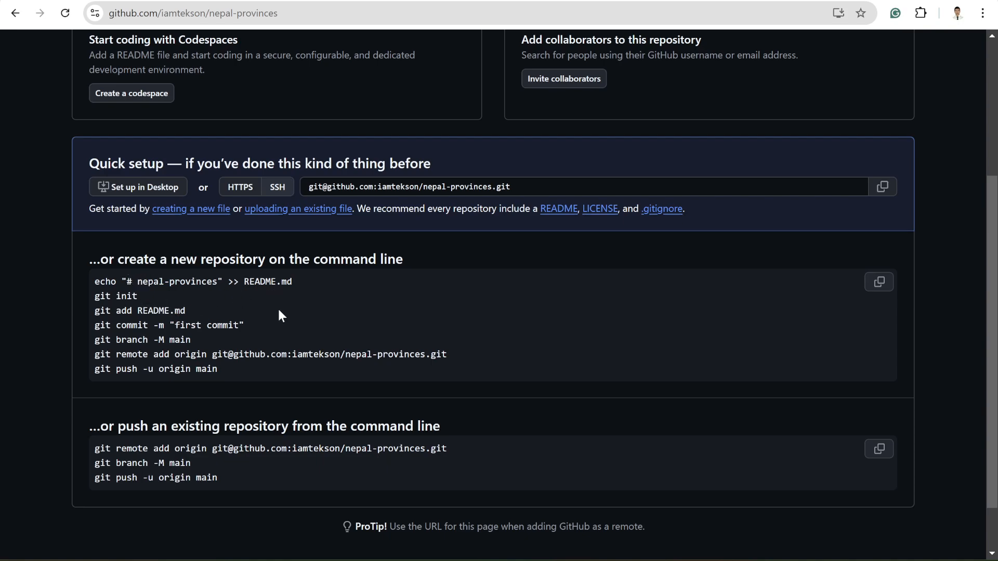
# Scroll to the command-line setup block and select the git init command
pyautogui.scroll(3)
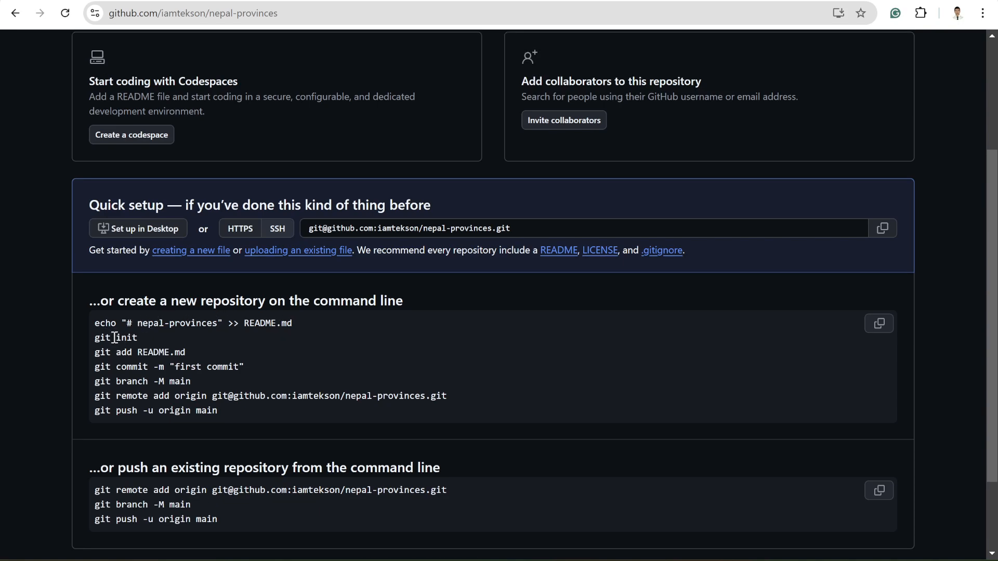
pyautogui.doubleClick(114, 337)
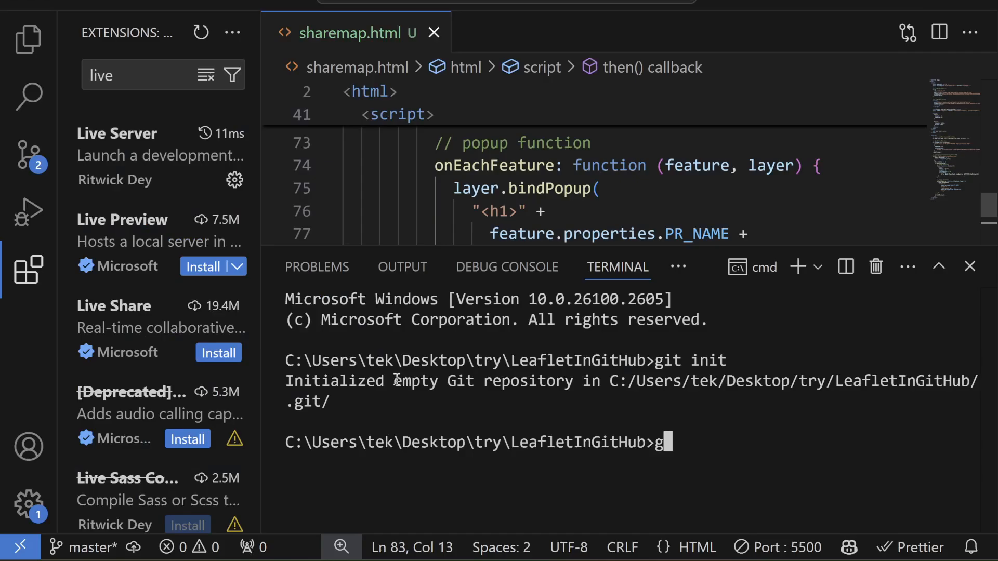
# Stage all project files with git add . while showing the Explorer sidebar
pyautogui.write('it add')
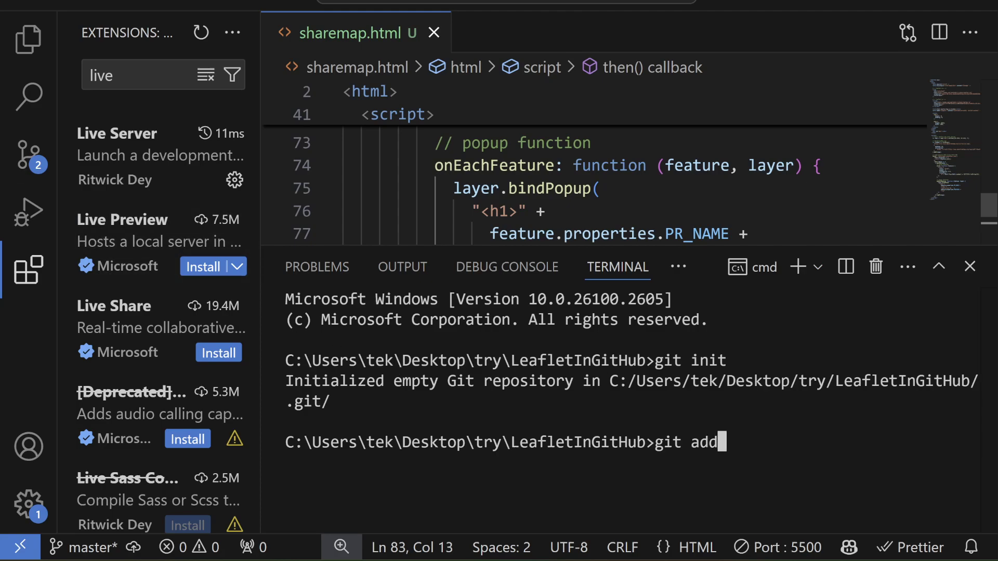
pyautogui.click(28, 39)
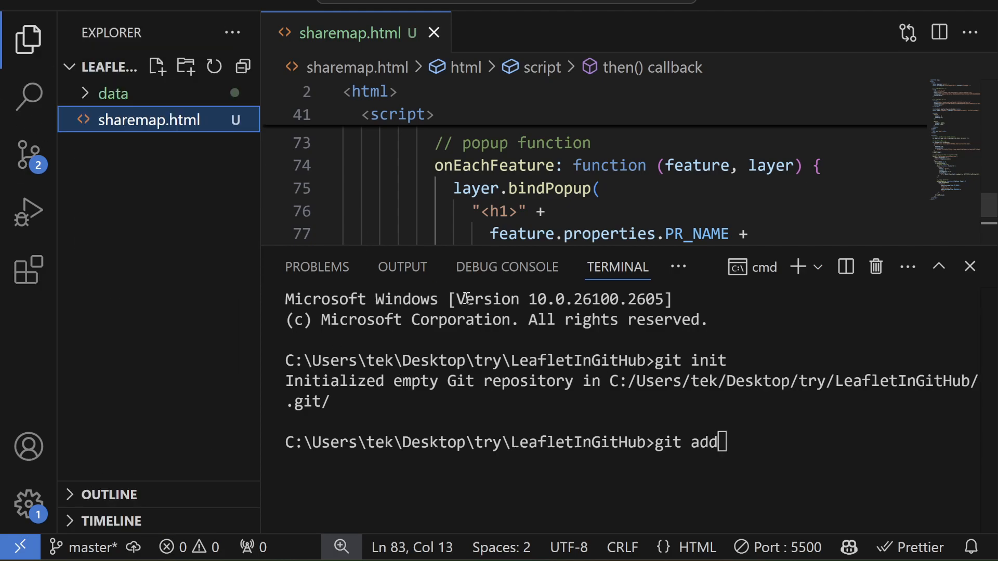
pyautogui.moveTo(803, 445)
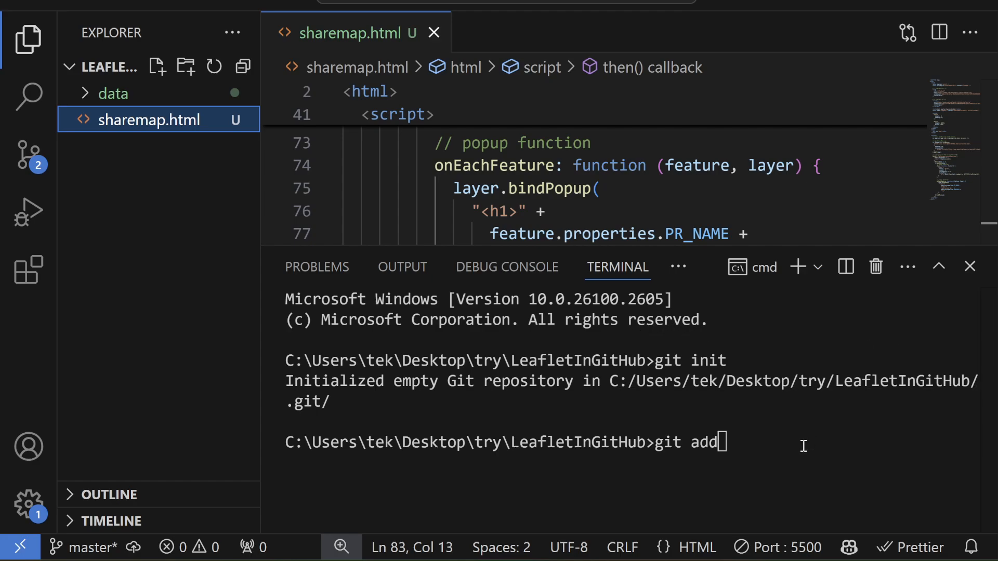
pyautogui.write(' .')
pyautogui.press('Return')
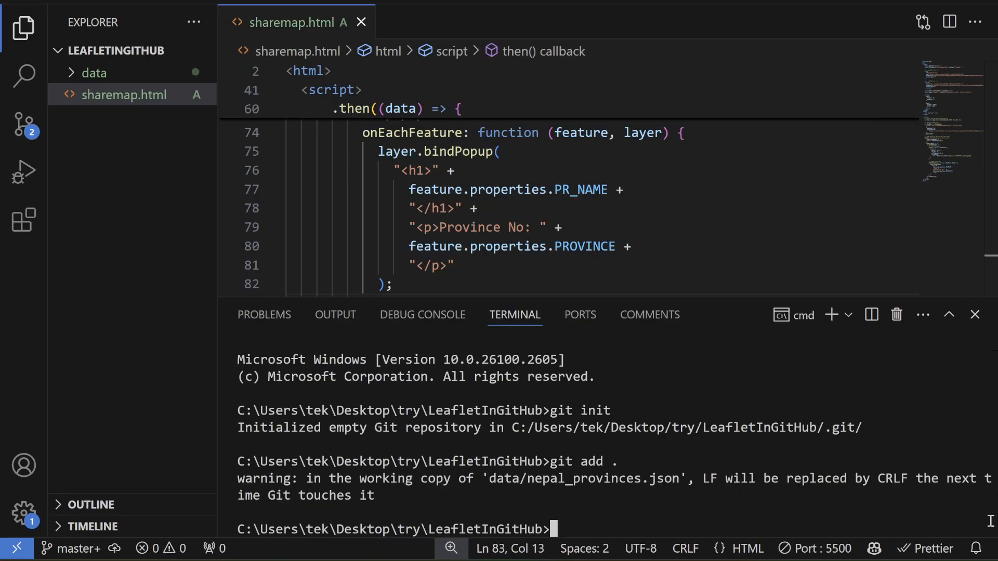
# Commit the staged files with the message 'initial commit'
pyautogui.write('git')
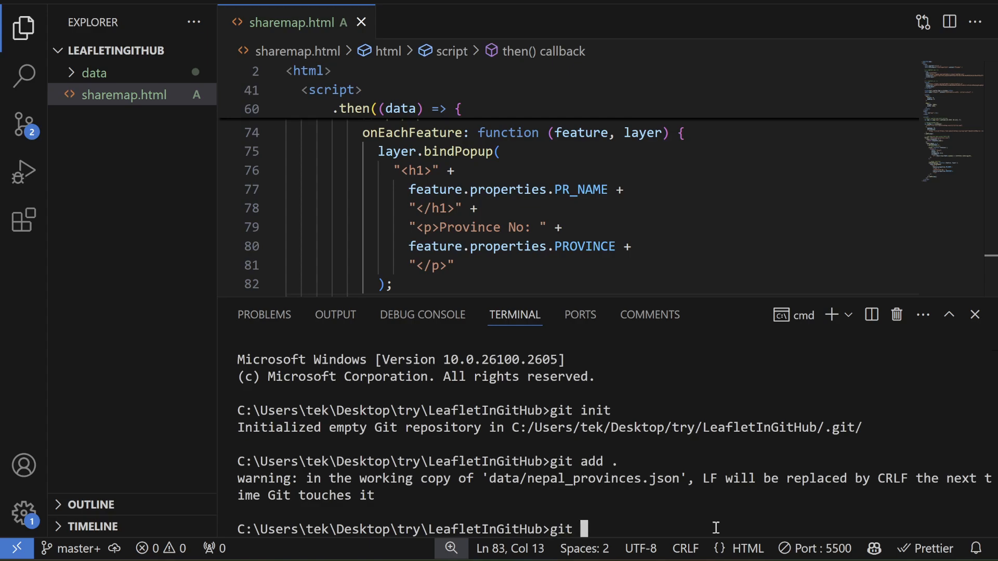
pyautogui.write('commi')
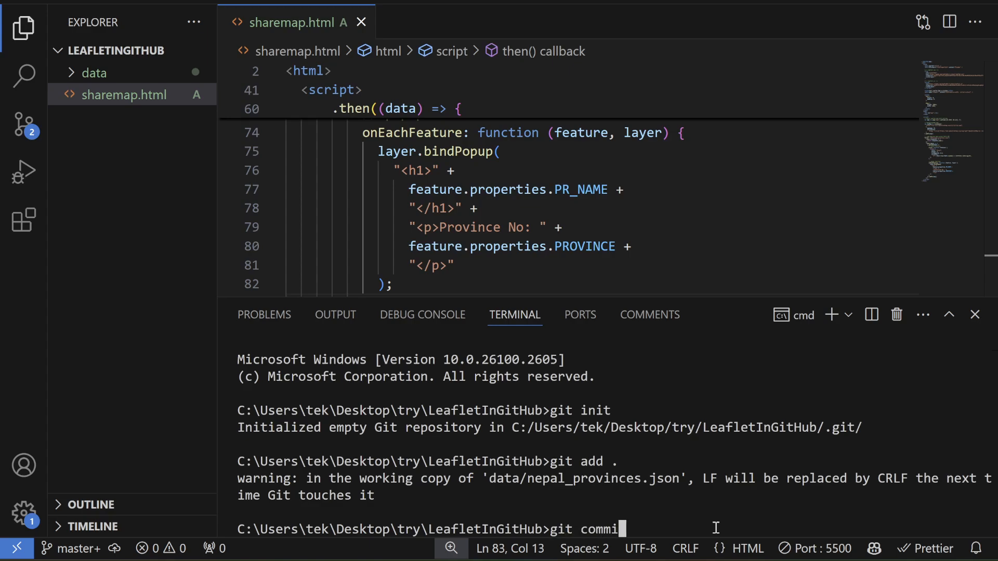
pyautogui.write('-m "')
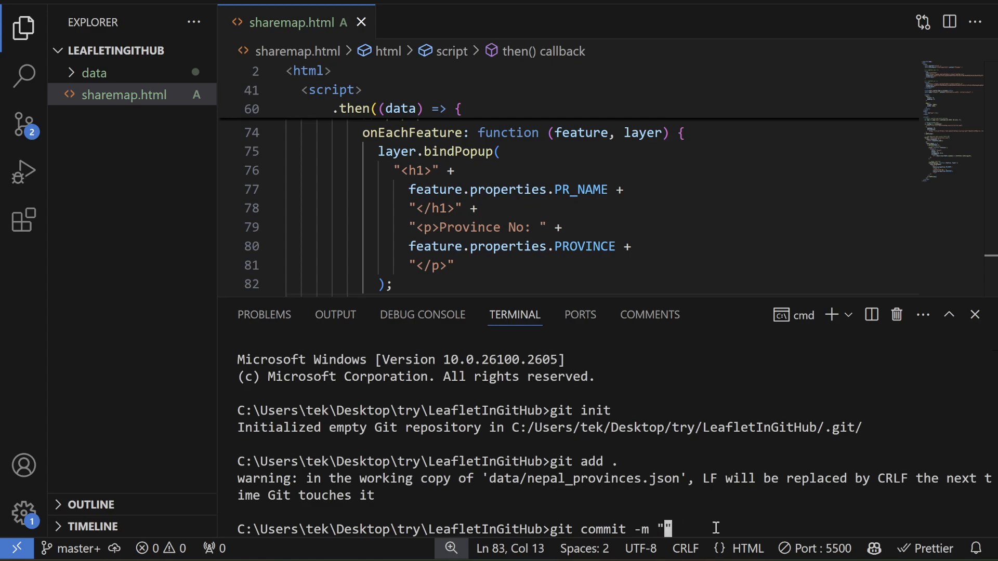
pyautogui.write('initial commit')
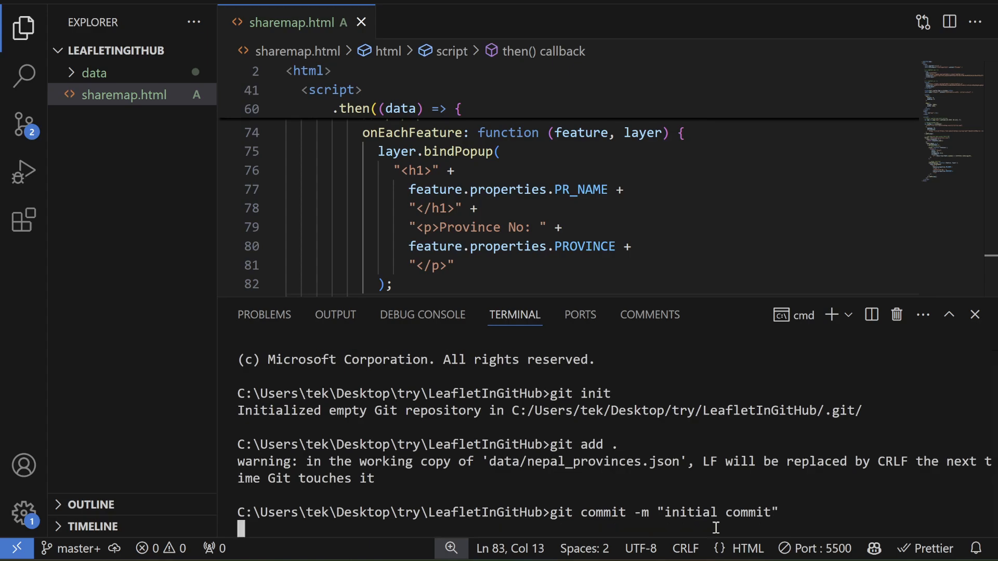
pyautogui.press('Return')
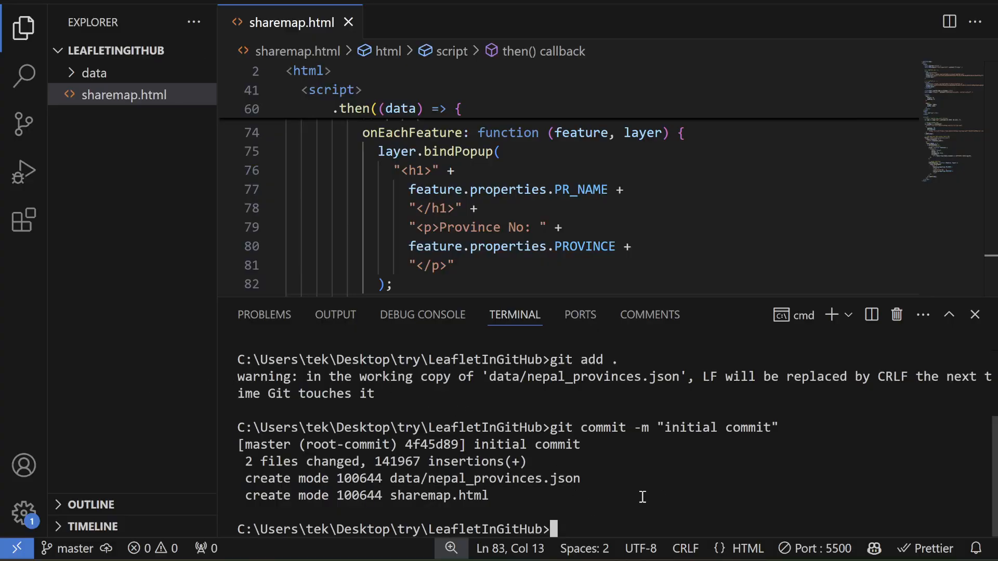
# Rename the branch to main, add the GitHub origin remote, and run git push -u origin main
pyautogui.write('git branch -M main')
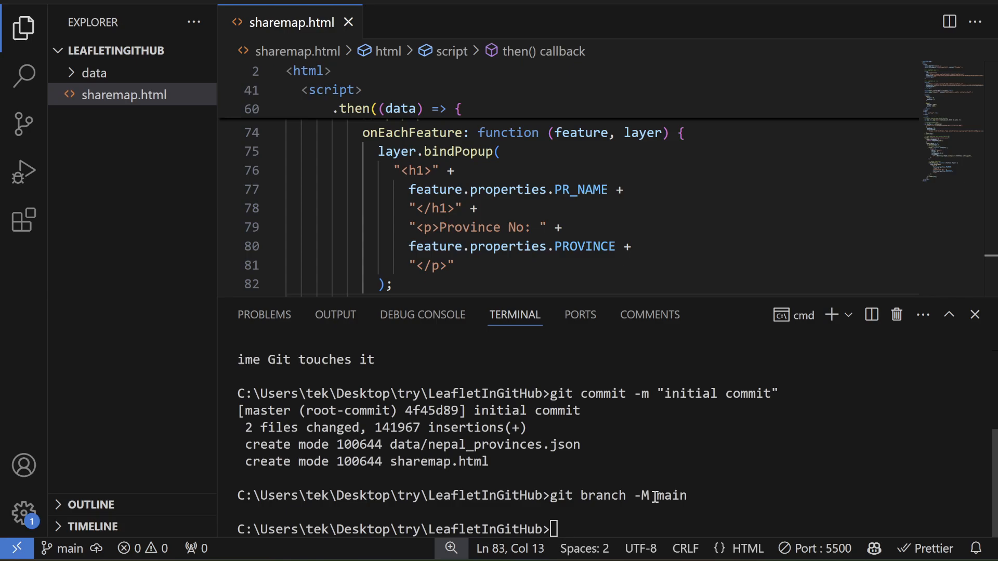
pyautogui.press('alt+tab')
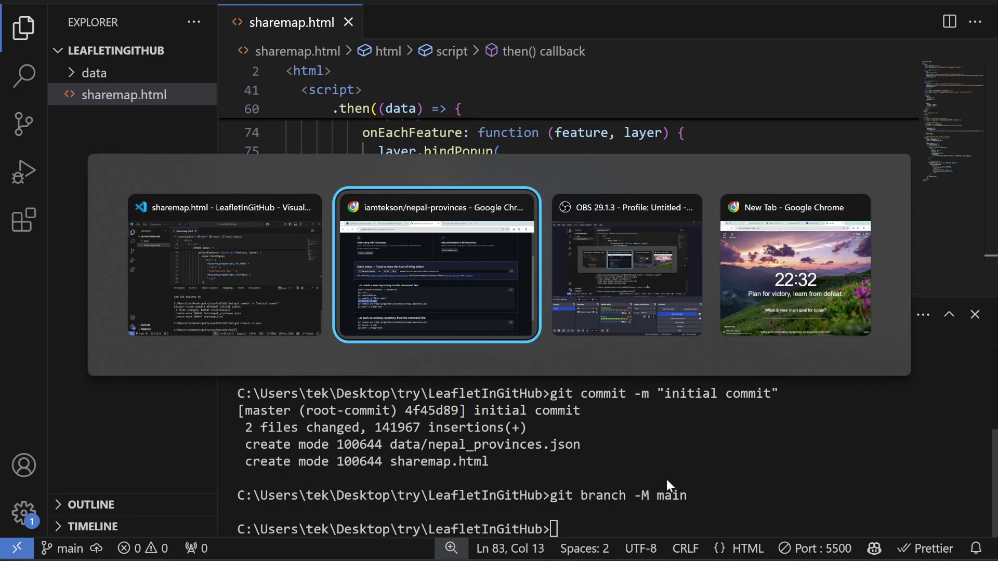
pyautogui.click(436, 266)
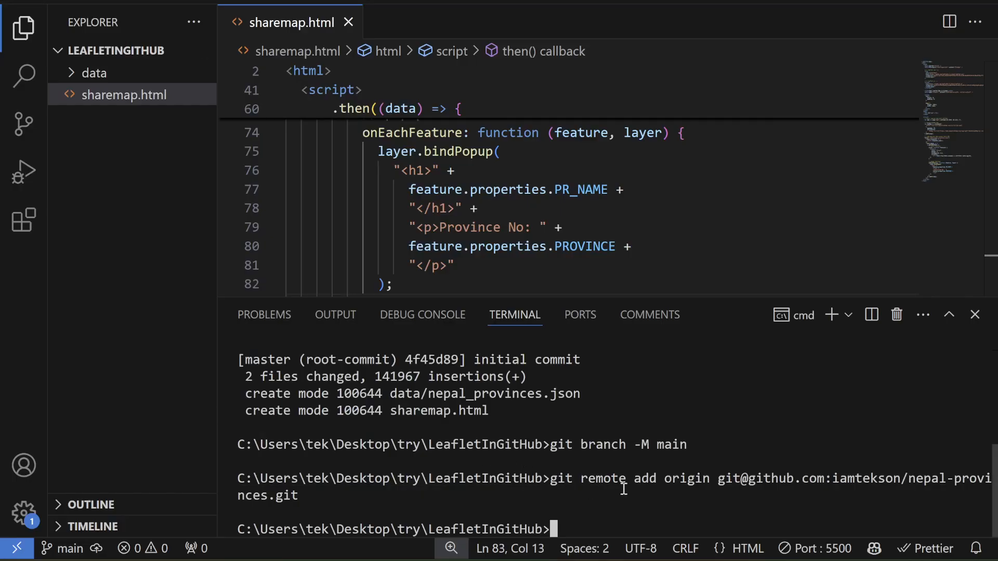
pyautogui.write('git push -u origin main')
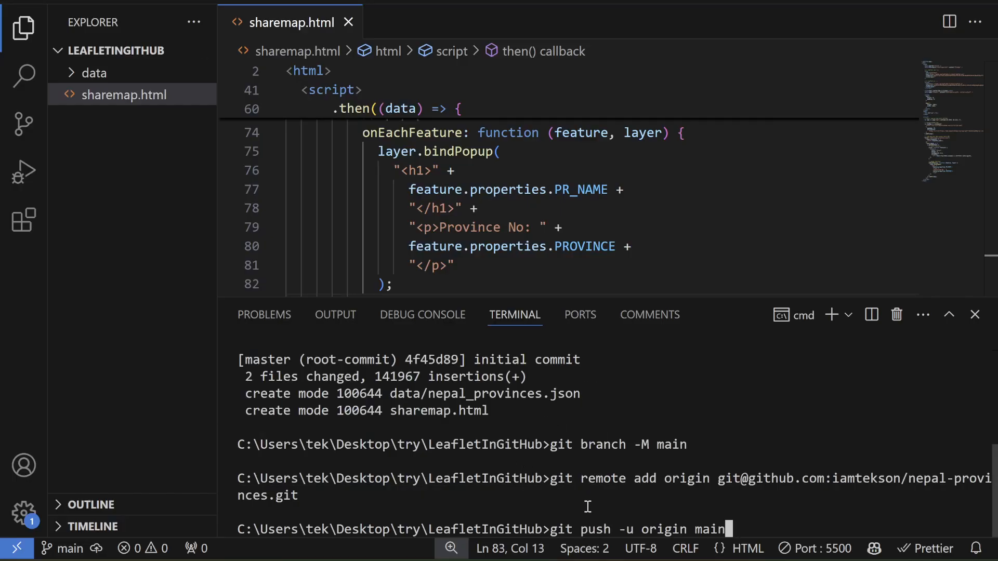
pyautogui.press('Return')
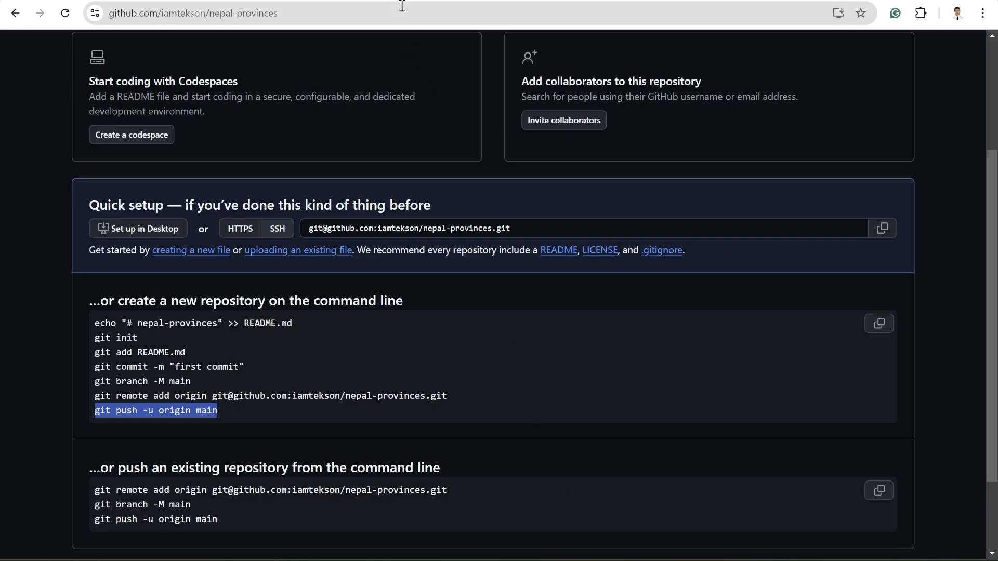
# Reload the nepal-provinces repository page to show the data folder and sharemap.html
pyautogui.click(65, 12)
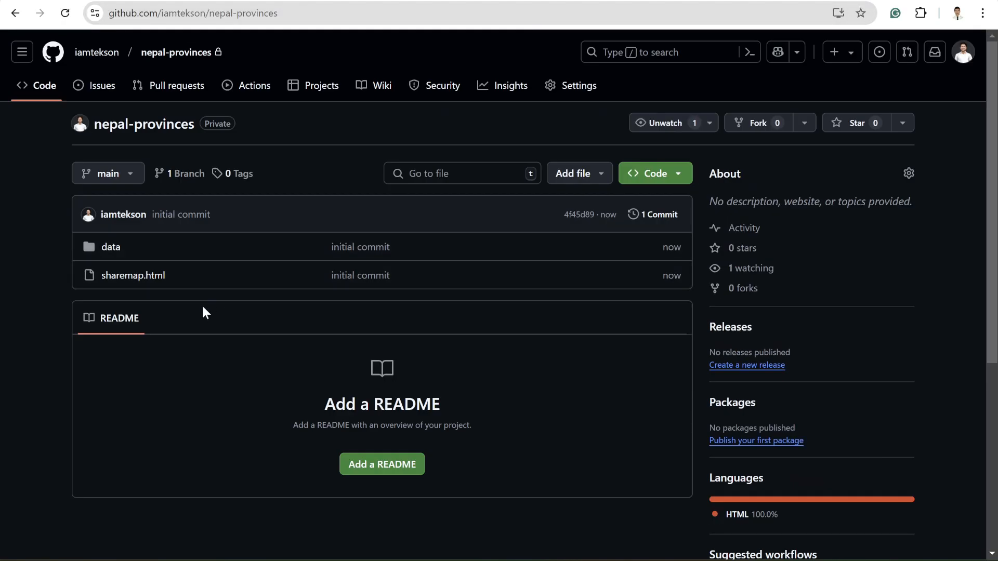
pyautogui.moveTo(382, 464)
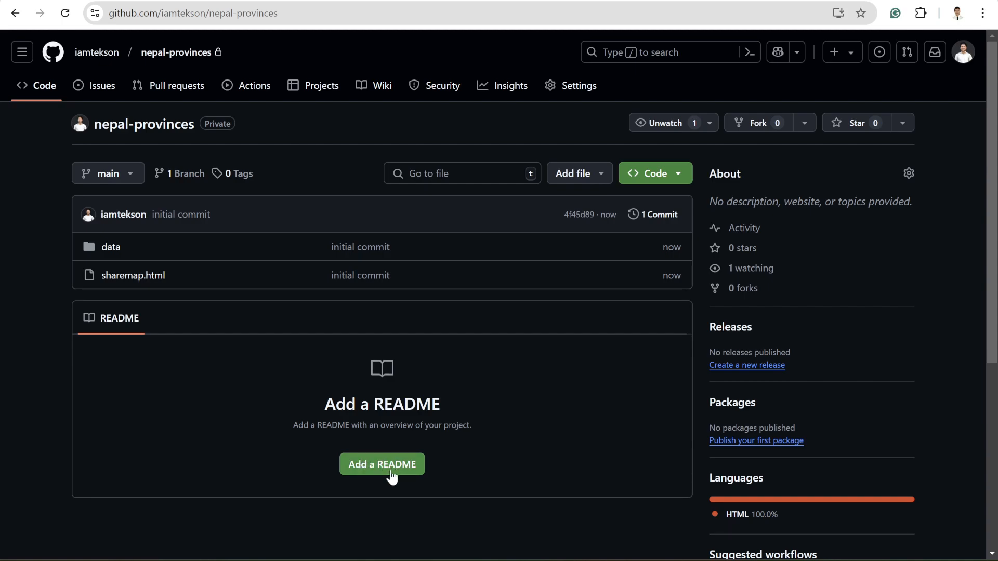
pyautogui.moveTo(418, 404)
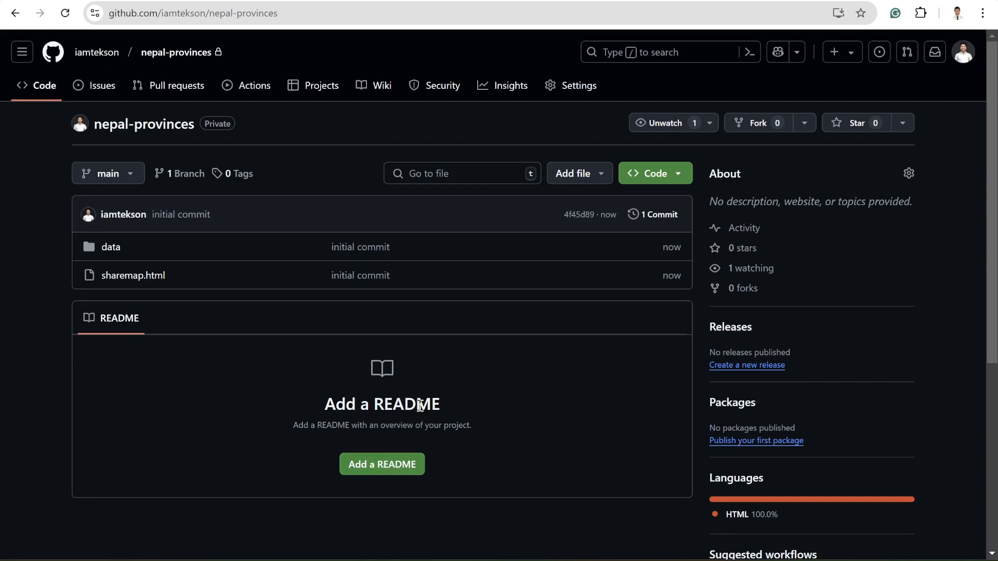
pyautogui.moveTo(698, 252)
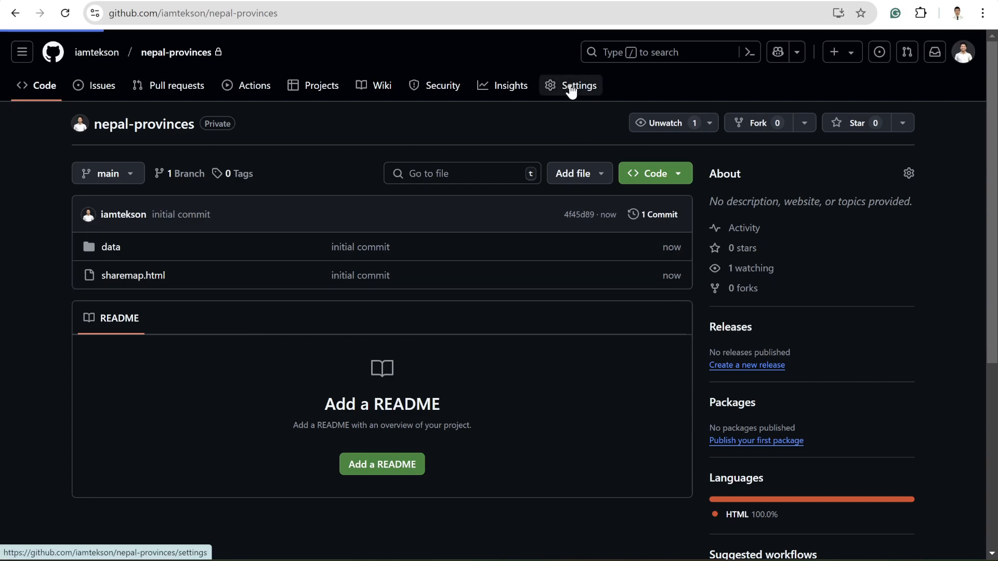
# Open the repository's Settings and its Pages section, where publishing is still disabled
pyautogui.click(578, 85)
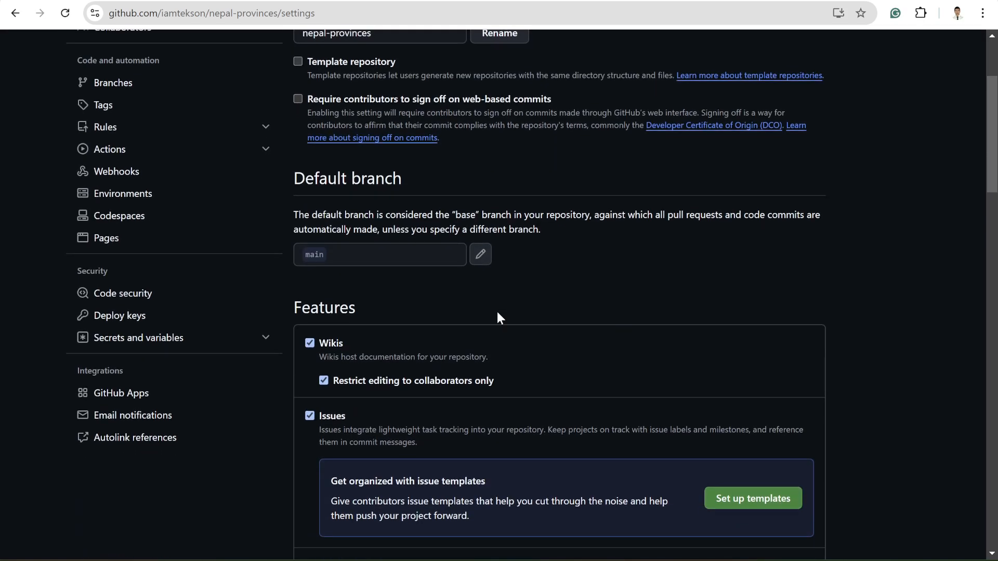
pyautogui.scroll(-3)
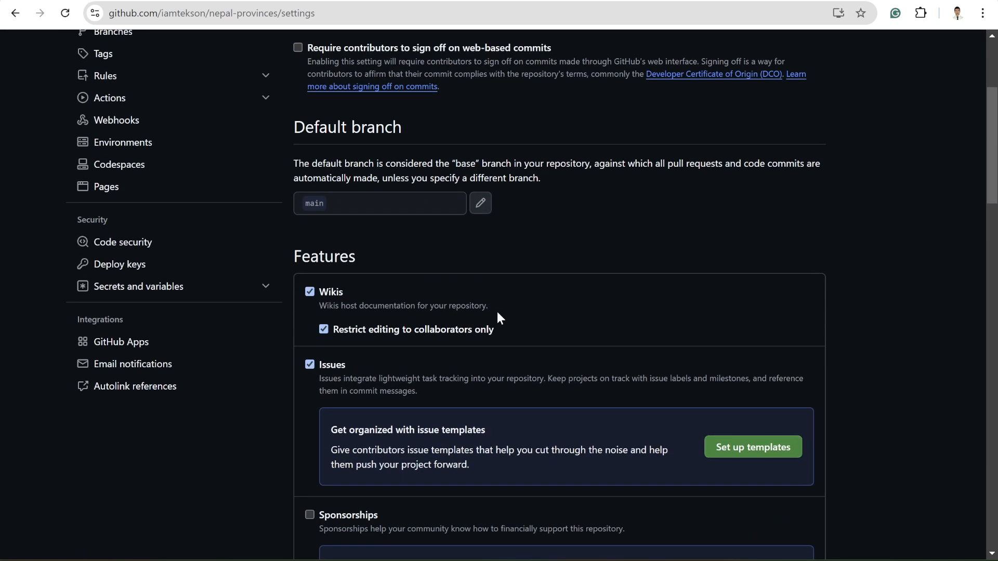
pyautogui.scroll(3)
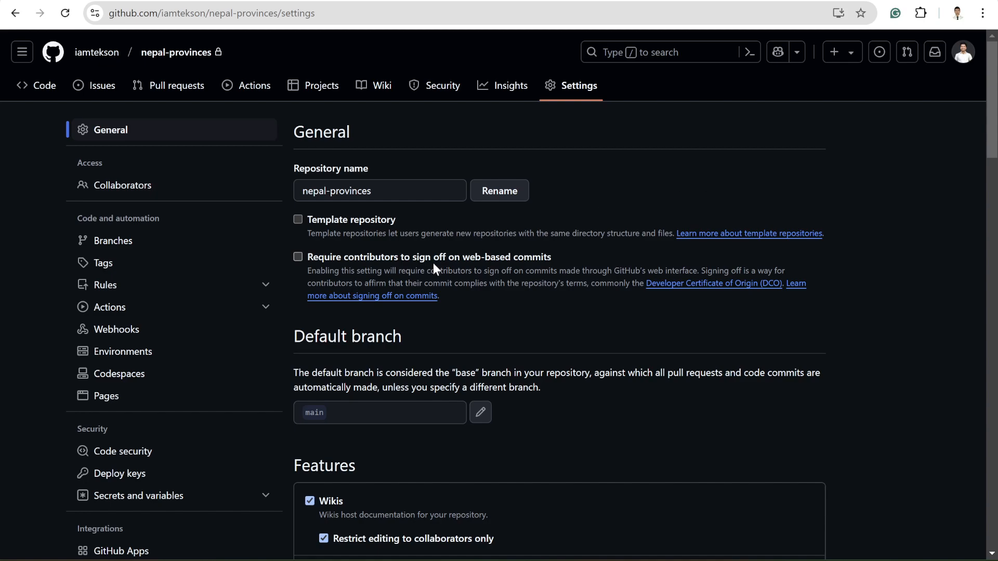
pyautogui.click(106, 395)
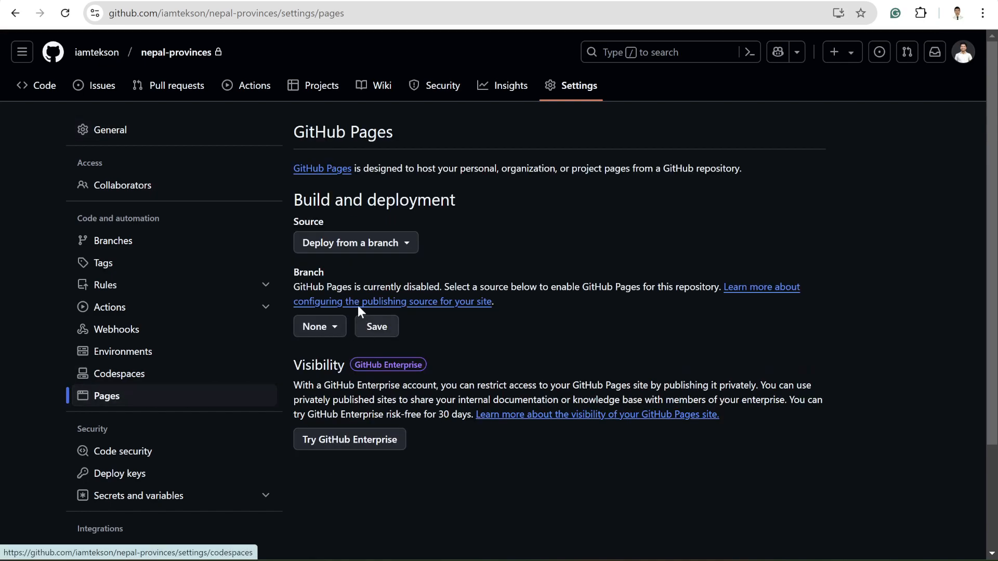
# Set GitHub Pages to publish from the main branch root and save it
pyautogui.click(355, 243)
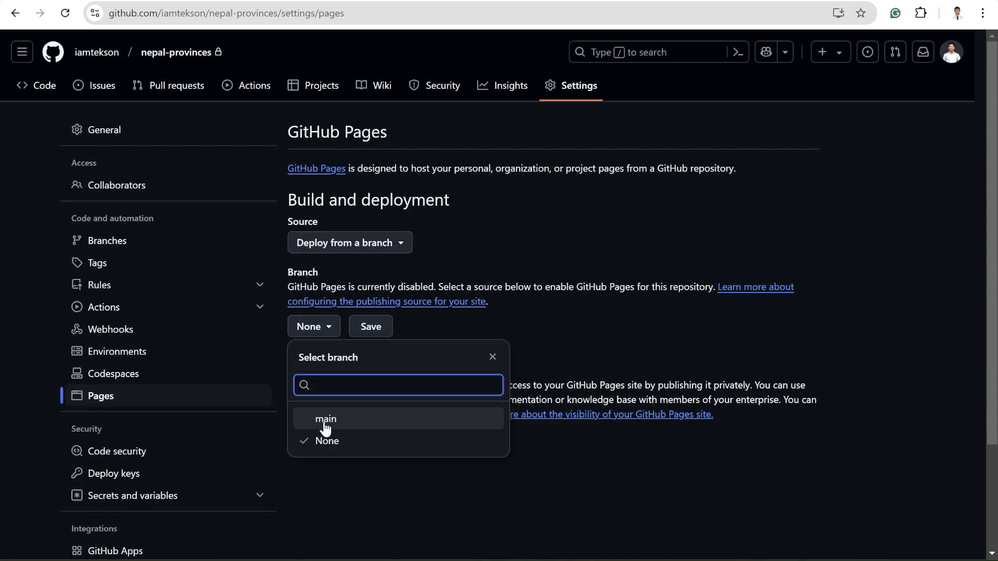
pyautogui.click(326, 419)
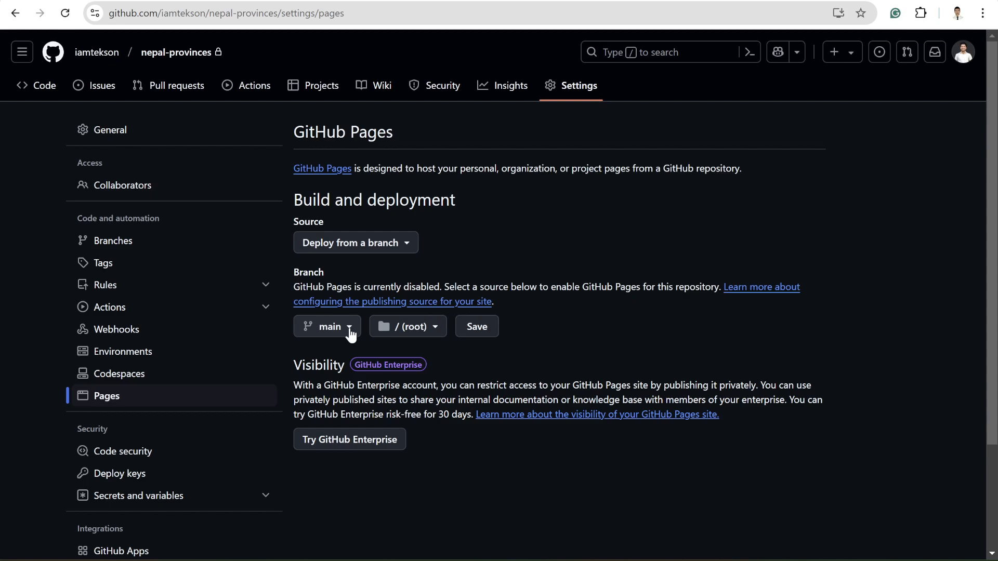
pyautogui.click(402, 327)
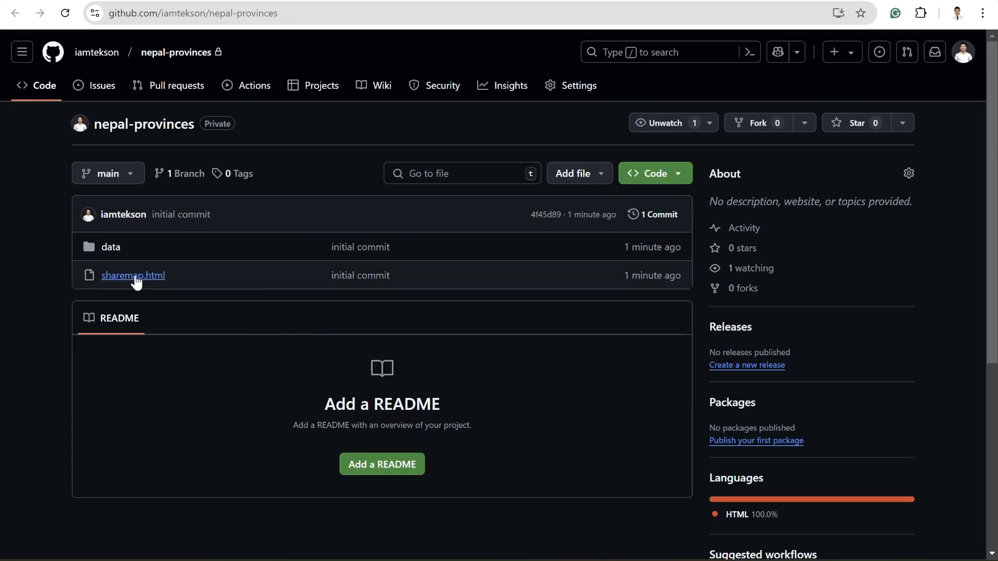
pyautogui.click(578, 85)
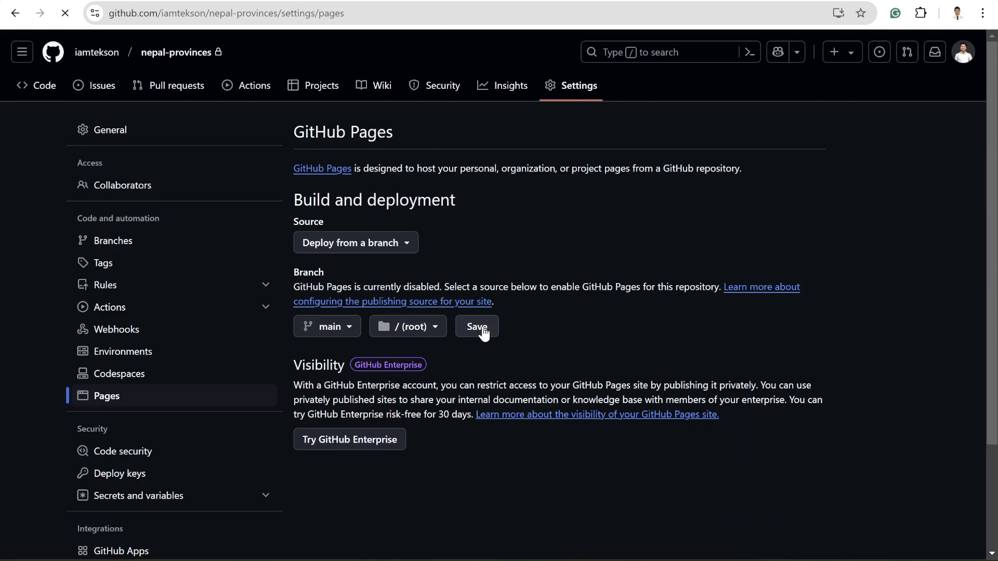
pyautogui.click(476, 326)
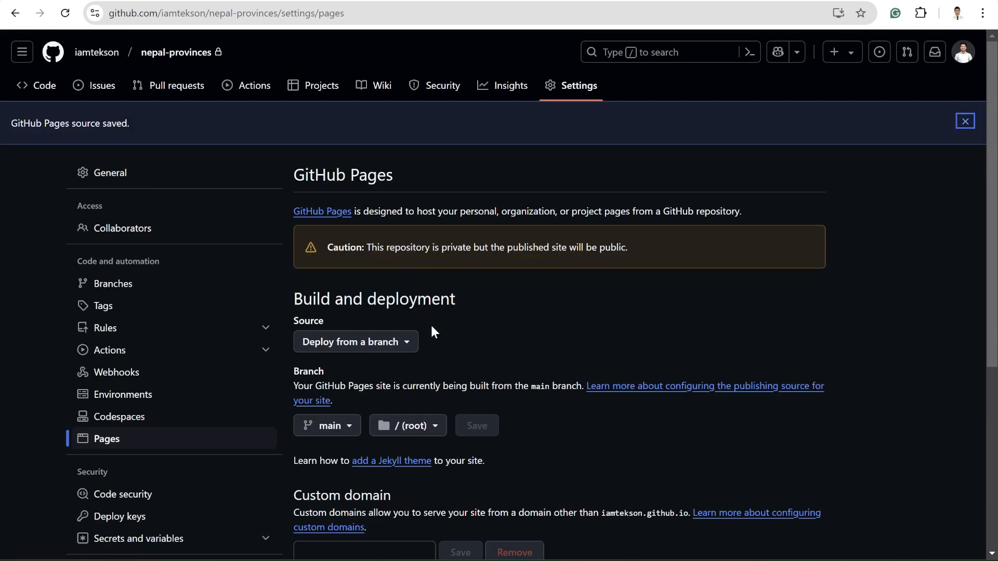
pyautogui.scroll(-3)
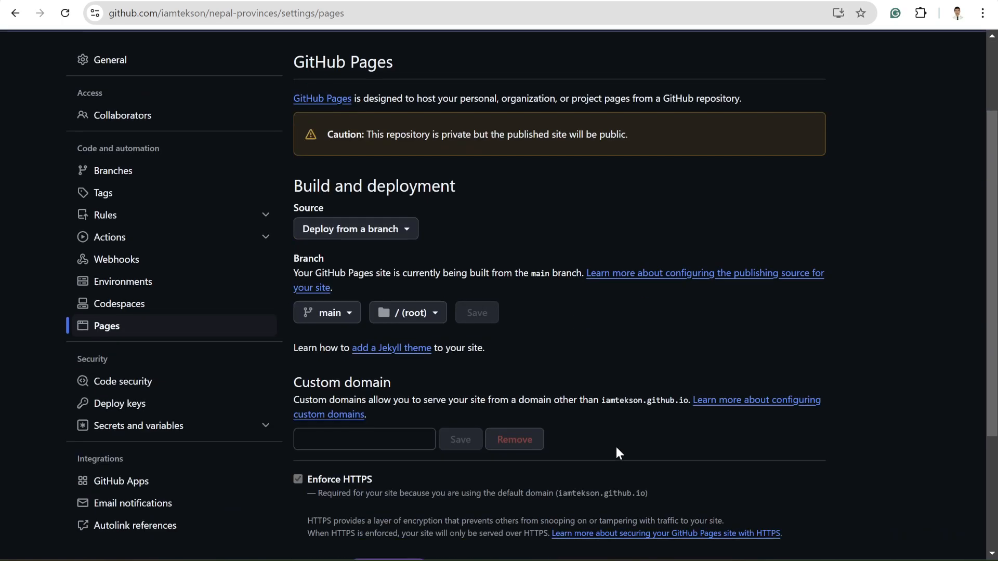
pyautogui.moveTo(581, 348)
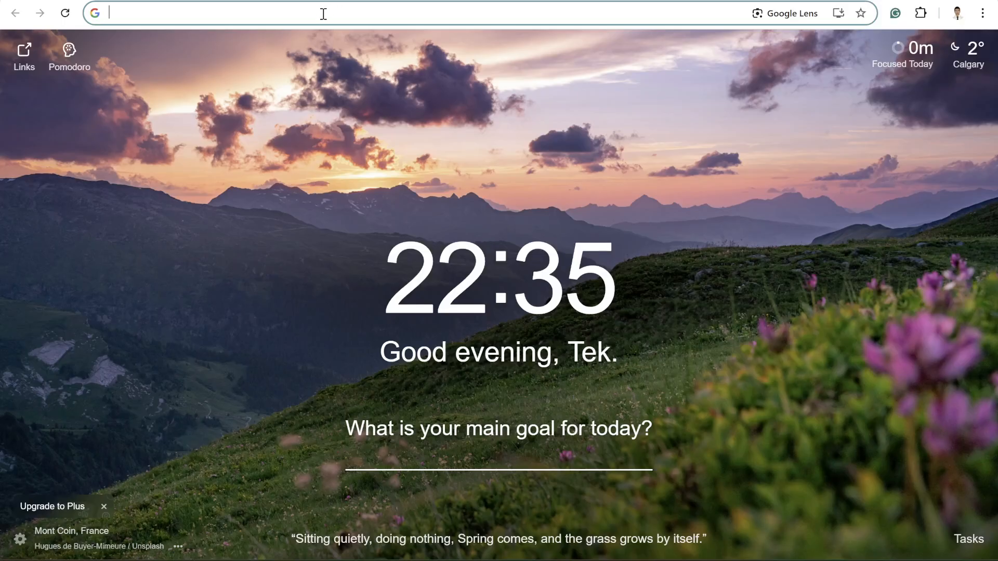
# Load iamtekson.github.io/nepal-provinces/sharemap.html and highlight its username and repository parts
pyautogui.write('https://iamtekson.github.io/nepal-provinces/sharemap.html')
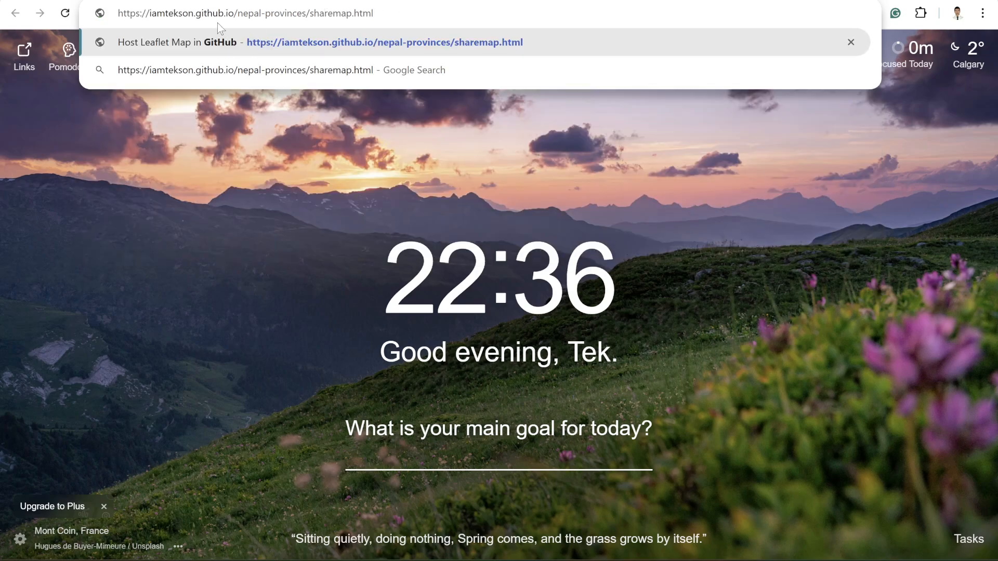
pyautogui.moveTo(190, 18)
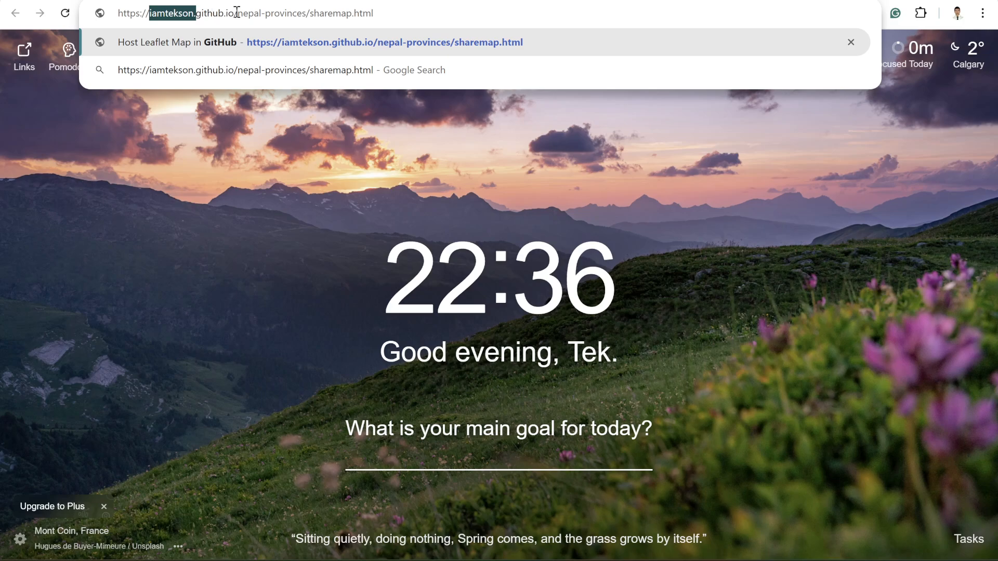
pyautogui.doubleClick(273, 12)
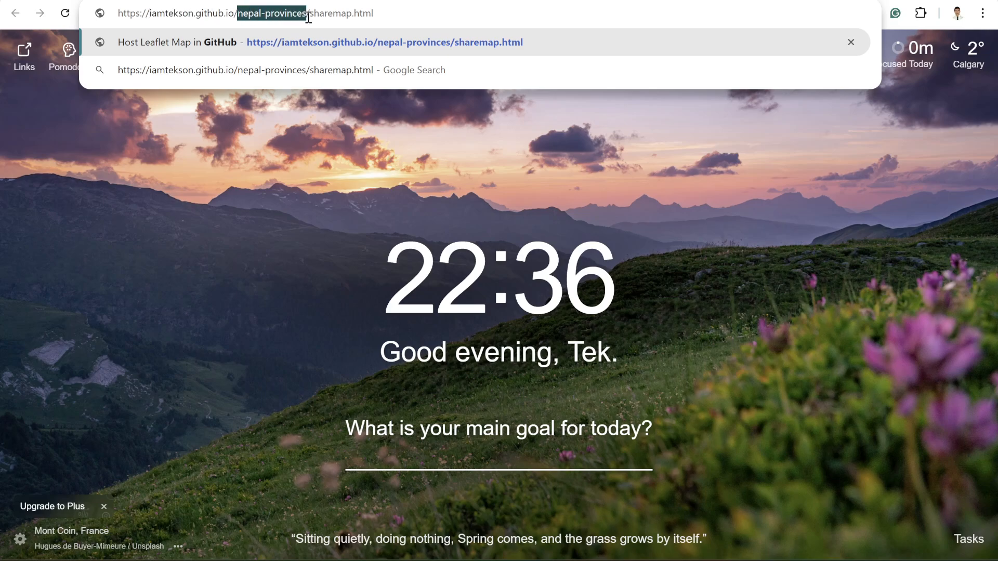
pyautogui.click(385, 42)
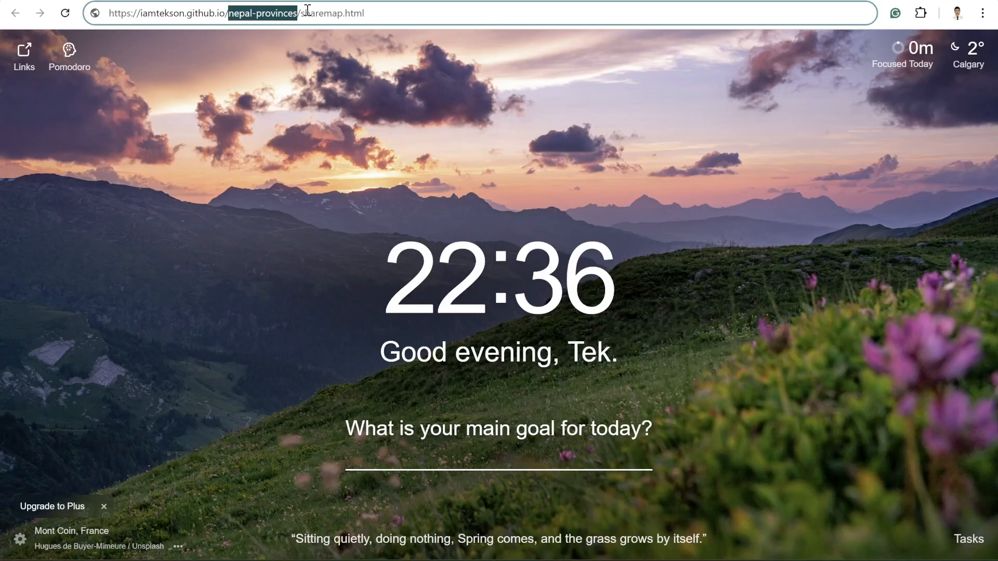
pyautogui.doubleClick(333, 12)
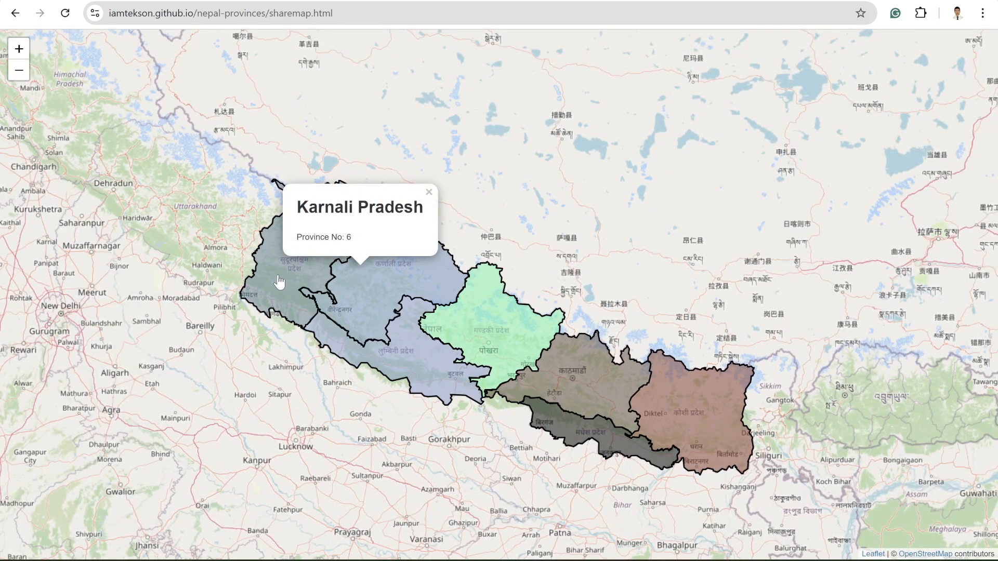
# Show popups for Province No 5, Province No 1, Gandaki Pradesh and Karnali Pradesh
pyautogui.click(400, 329)
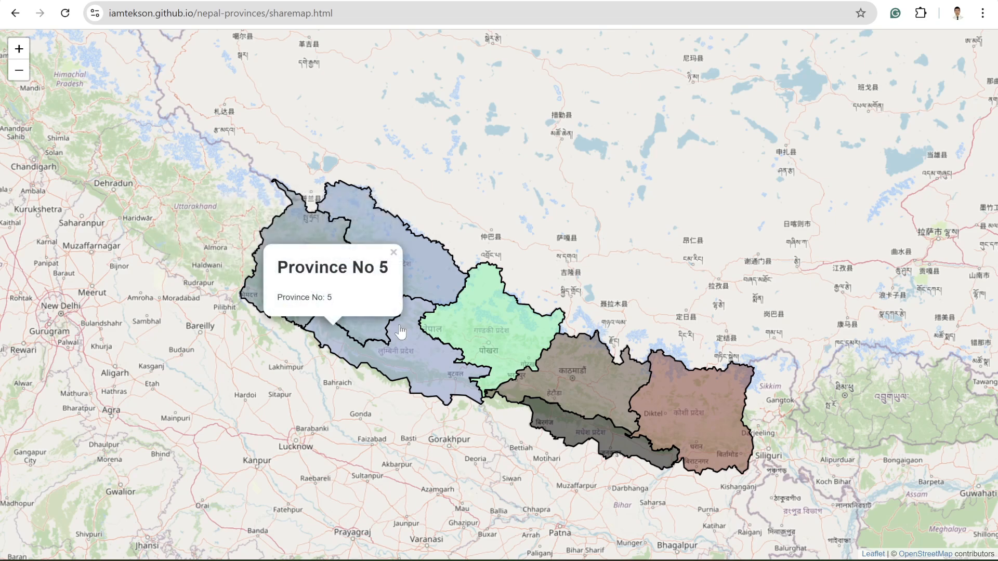
pyautogui.click(568, 382)
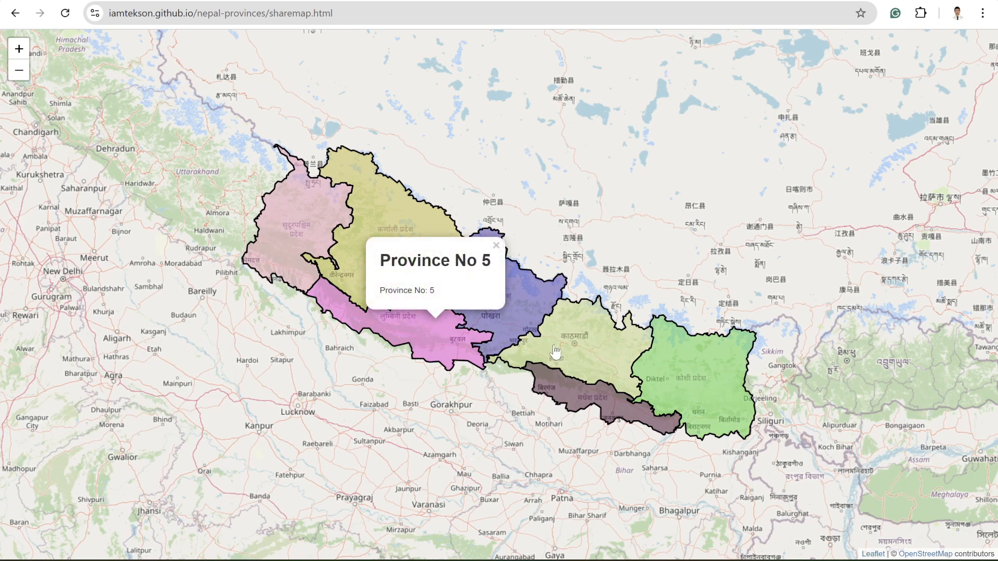
pyautogui.click(527, 312)
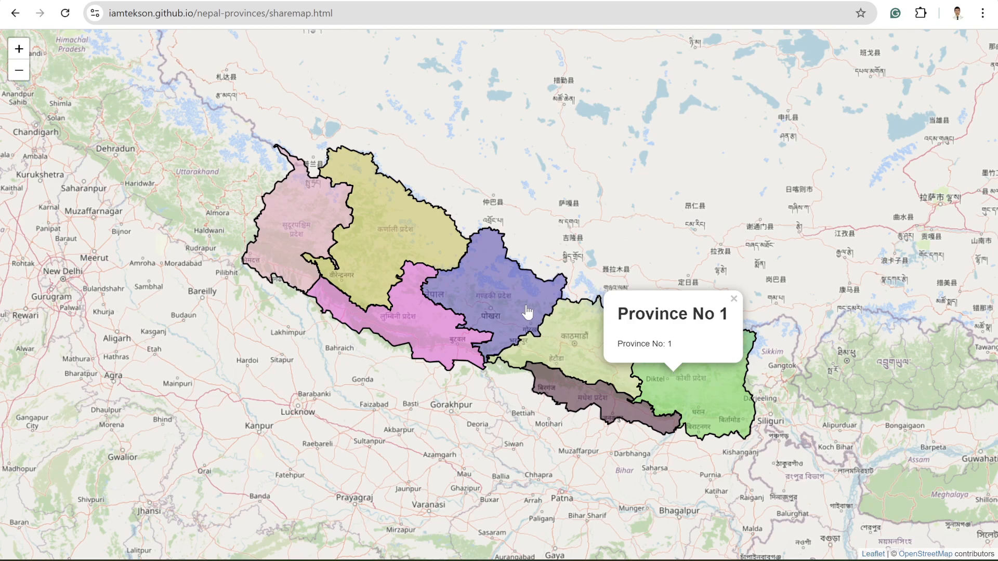
pyautogui.click(519, 306)
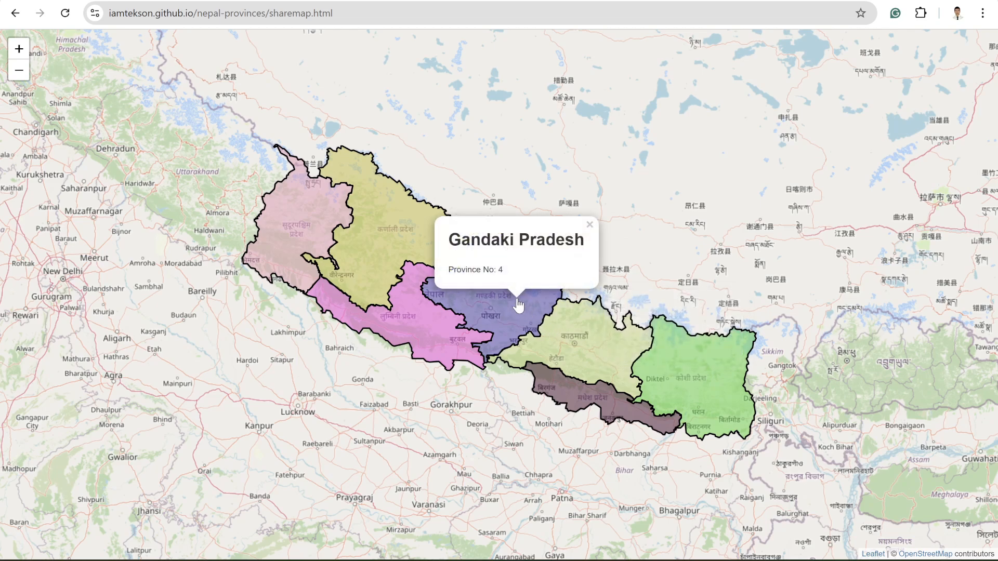
pyautogui.click(382, 248)
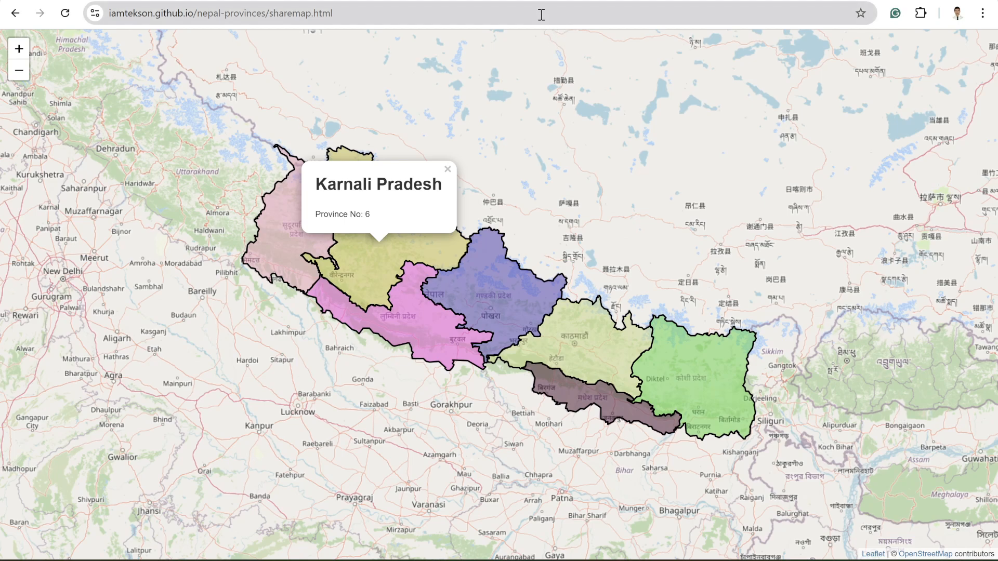
pyautogui.click(447, 170)
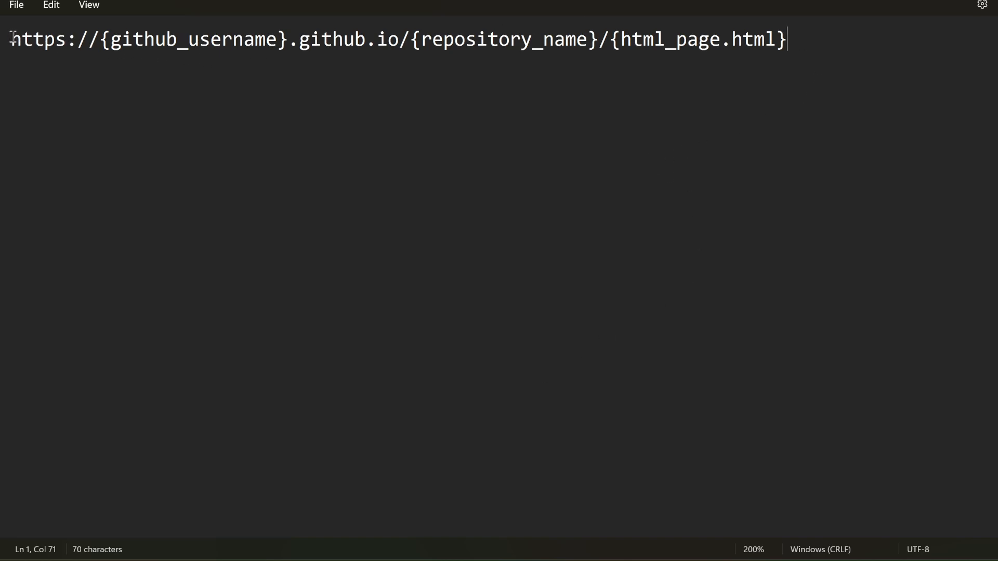
pyautogui.moveTo(9, 39); pyautogui.dragTo(98, 39)
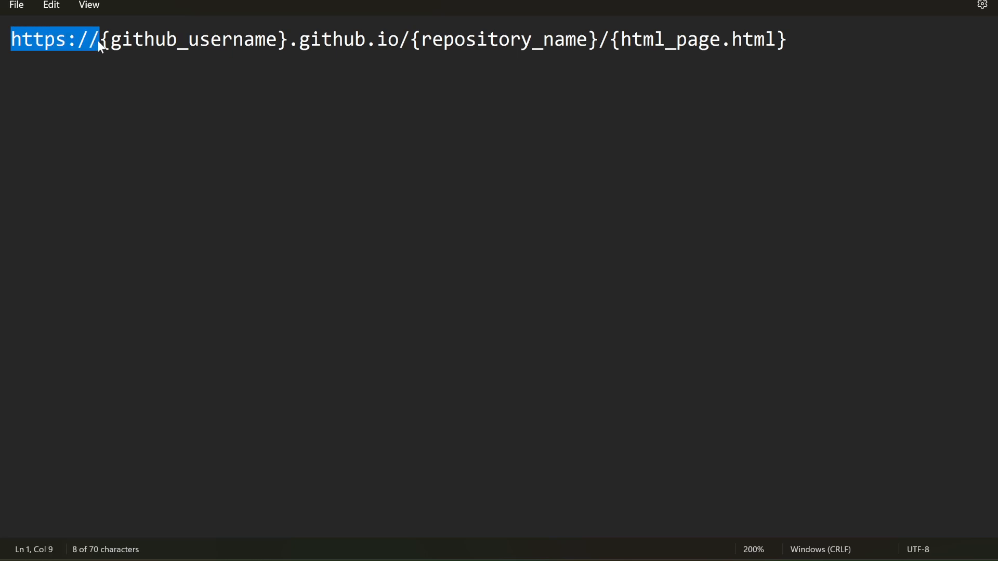
pyautogui.click(133, 39)
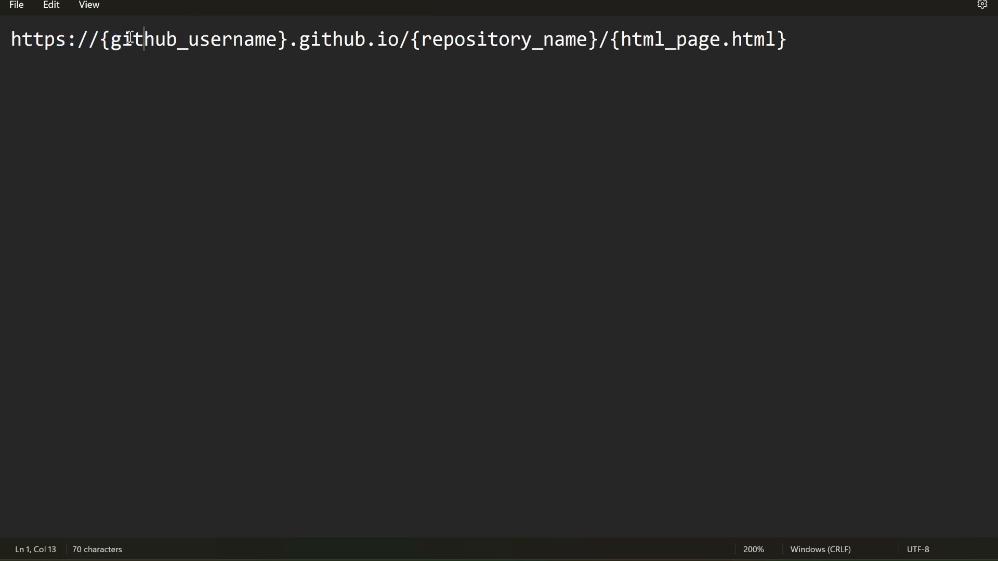
pyautogui.doubleClick(191, 39)
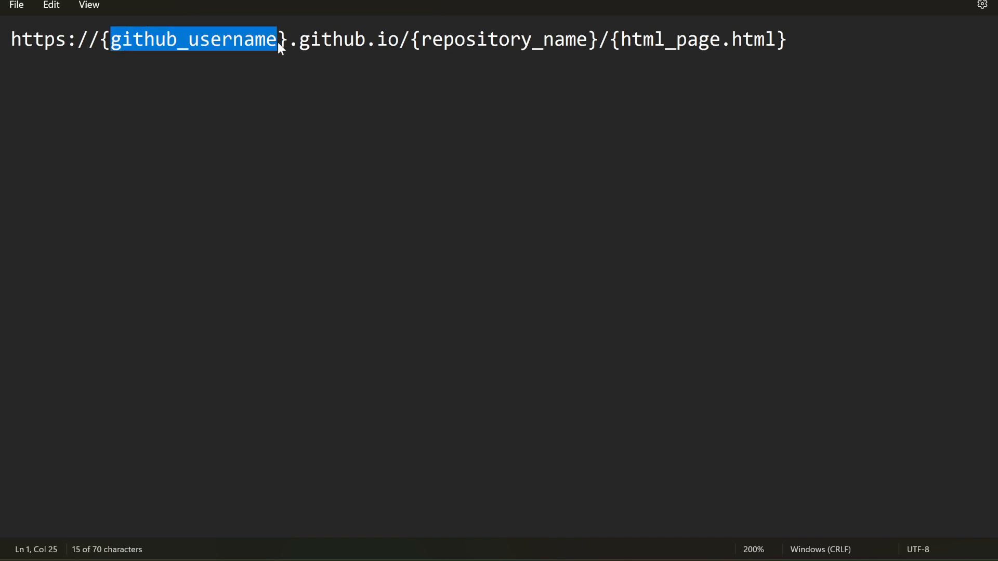
pyautogui.click(286, 39)
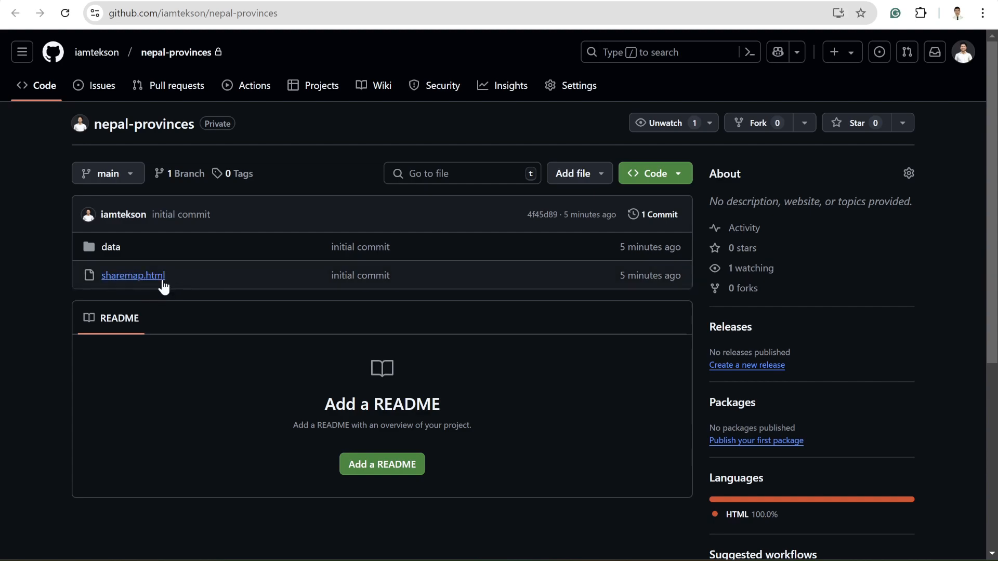
# Reload the published map and show the Province No 1 and Province No 2 popups
pyautogui.click(133, 275)
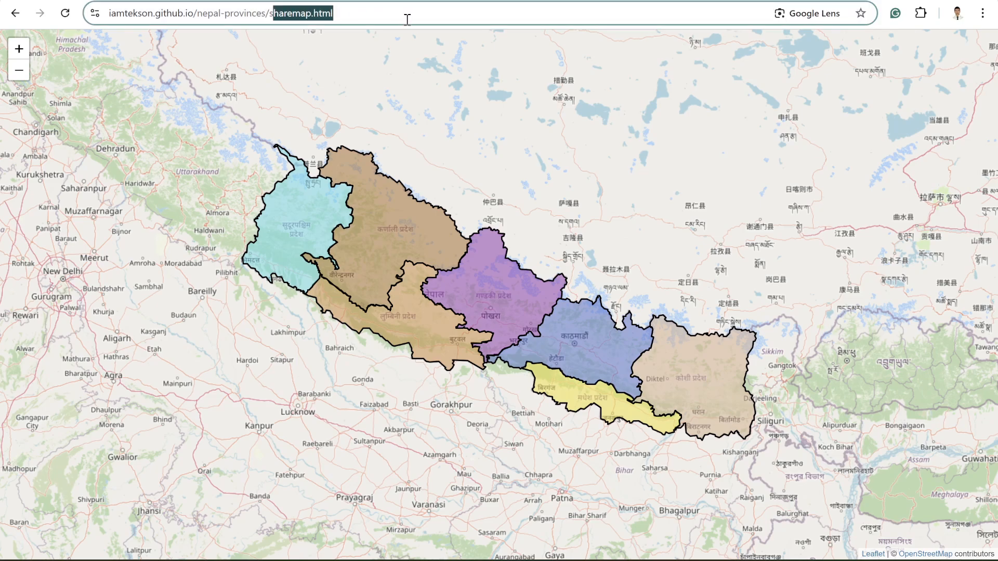
pyautogui.press('Return')
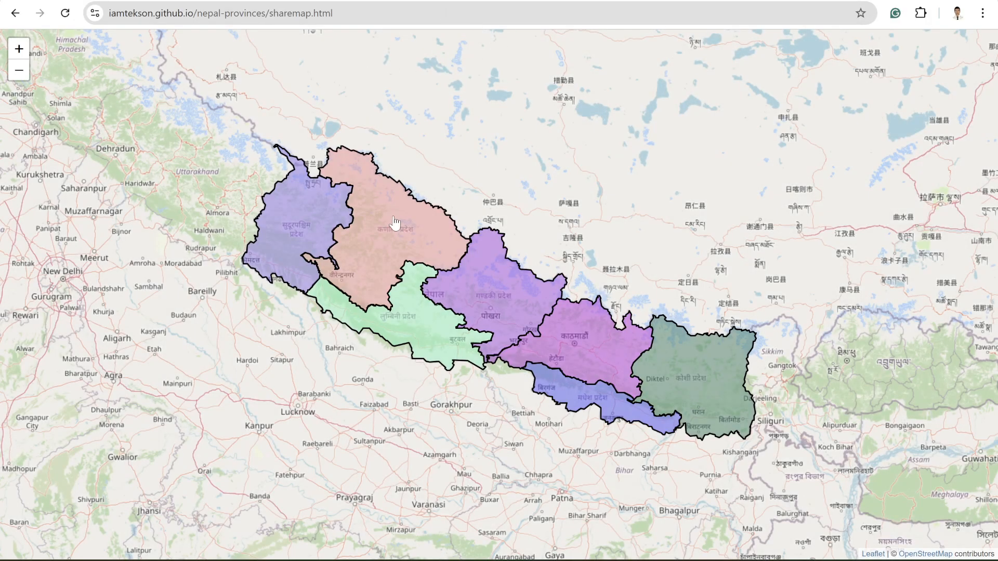
pyautogui.moveTo(336, 35)
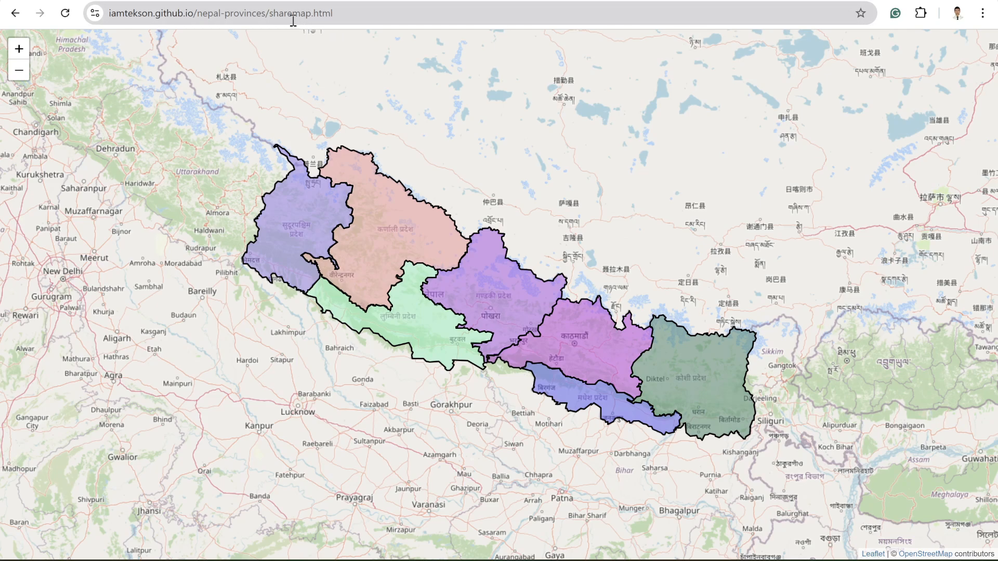
pyautogui.click(392, 252)
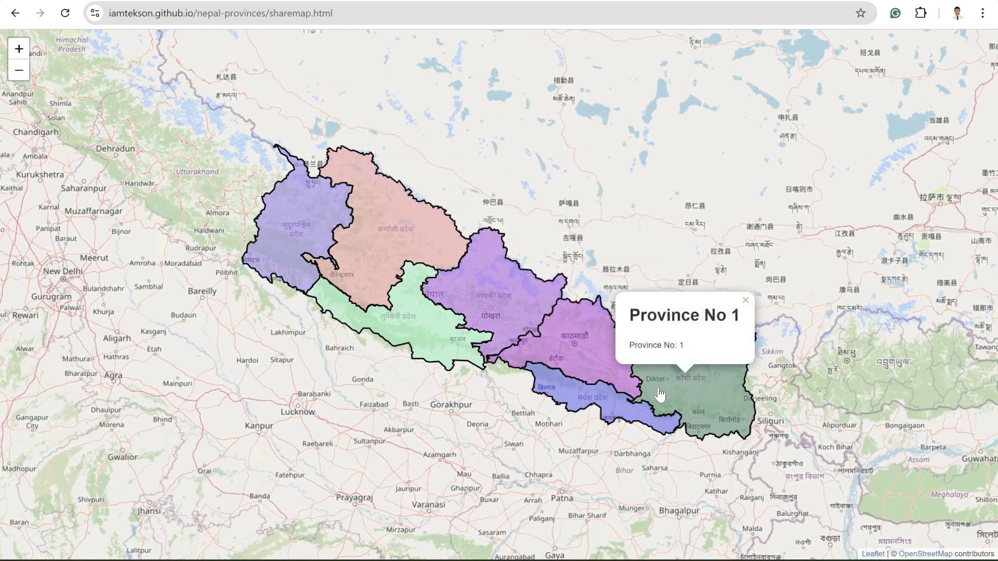
pyautogui.click(433, 341)
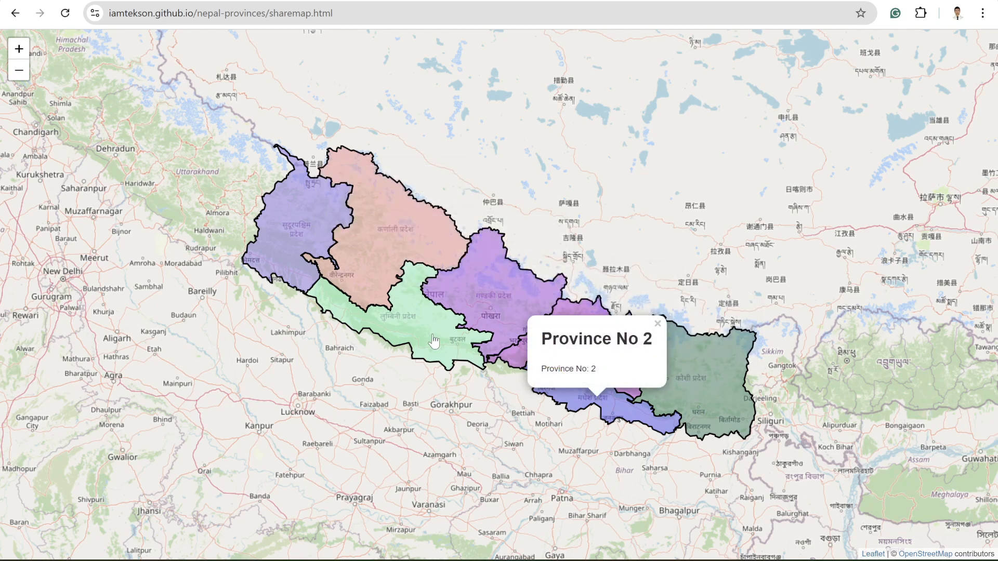